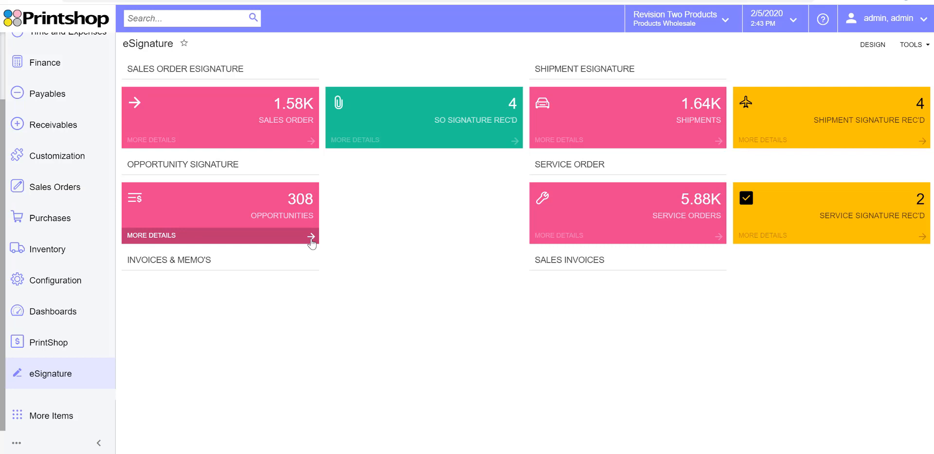
{"action": "mouse_move", "coordinate": [93, 373]}
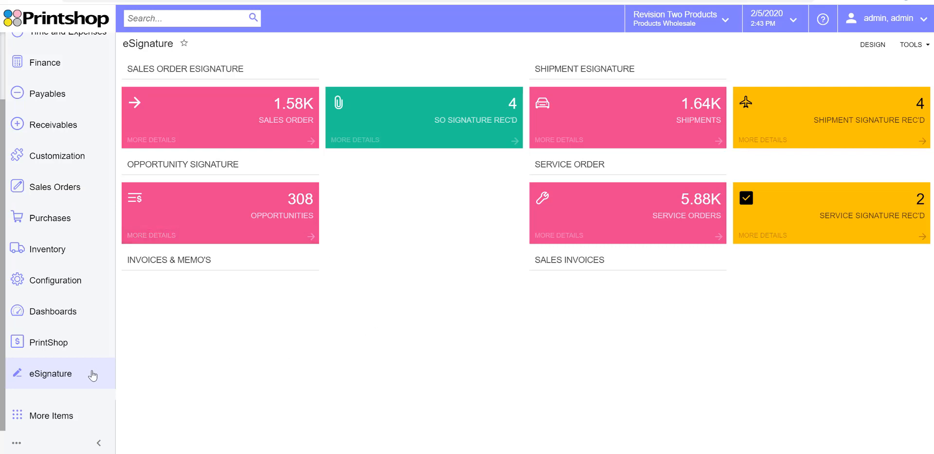
{"action": "mouse_move", "coordinate": [83, 378]}
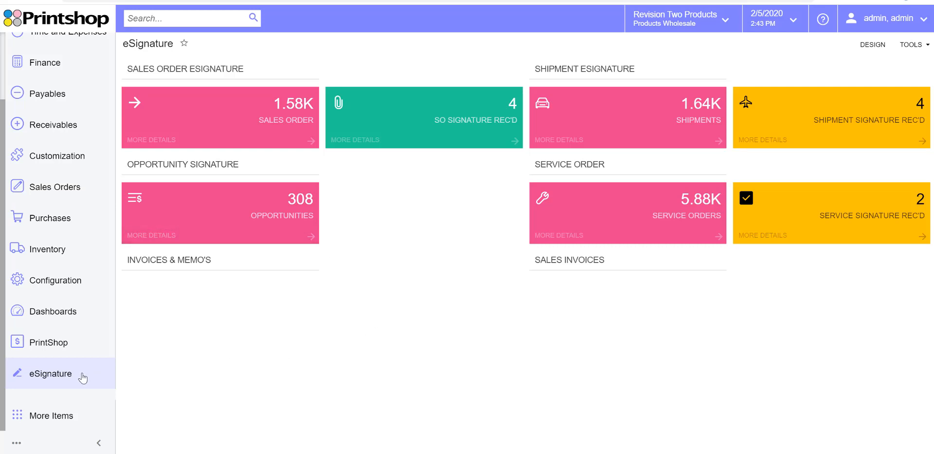
- Open the full eSignature menu listing transactions, configuration settings, dashboards and signature forms
{"action": "left_click", "coordinate": [50, 373]}
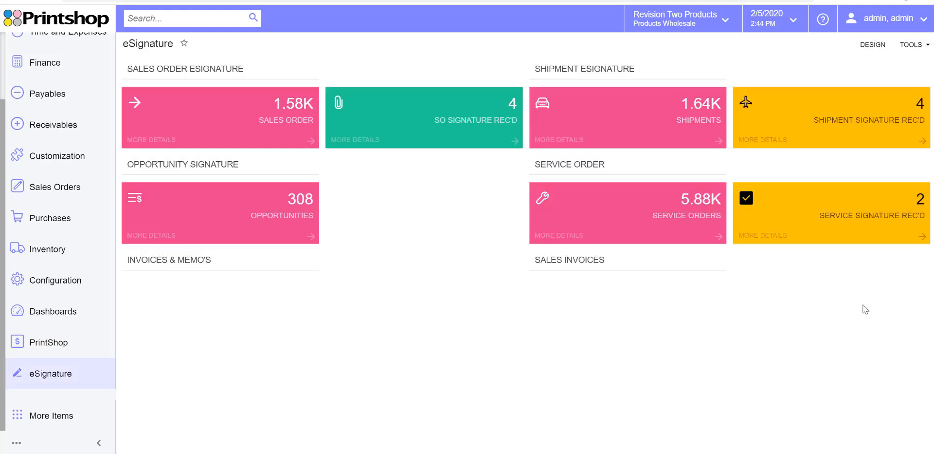
{"action": "mouse_move", "coordinate": [566, 297]}
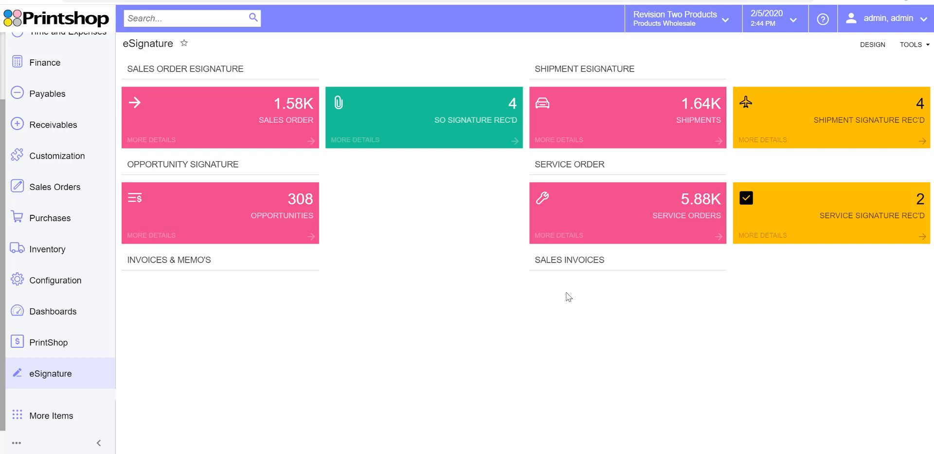
{"action": "mouse_move", "coordinate": [86, 373]}
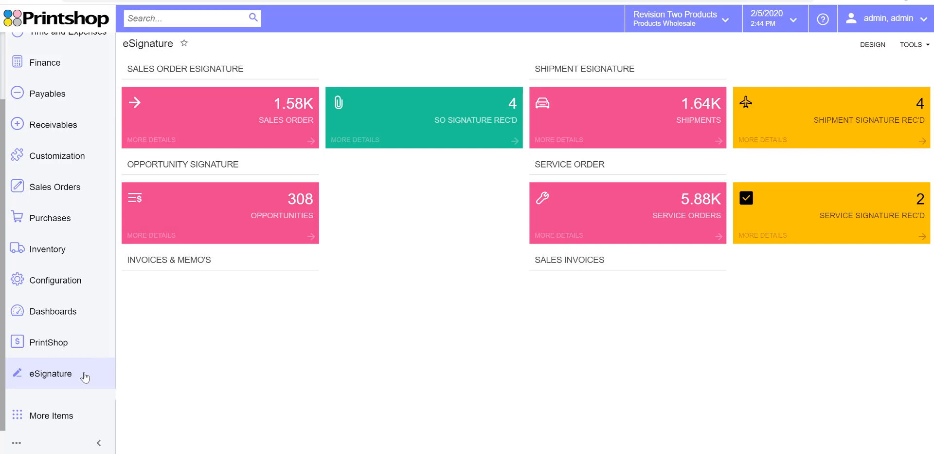
{"action": "left_click", "coordinate": [50, 373]}
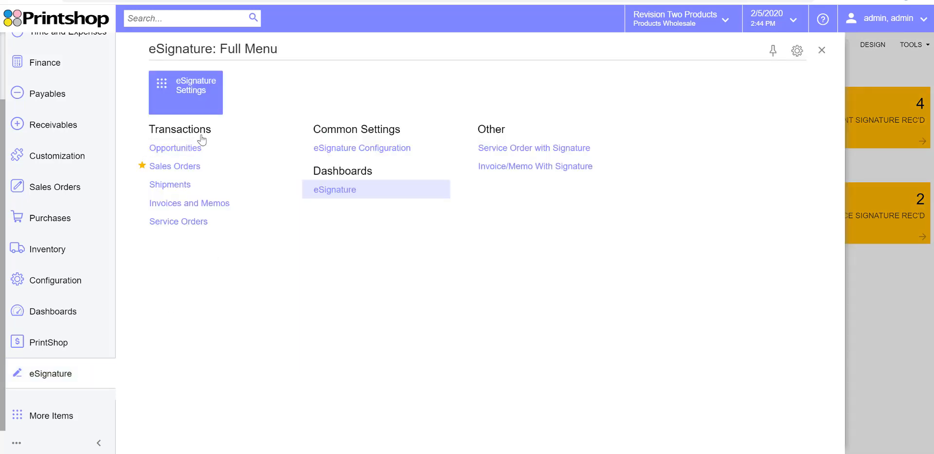
{"action": "mouse_move", "coordinate": [197, 92]}
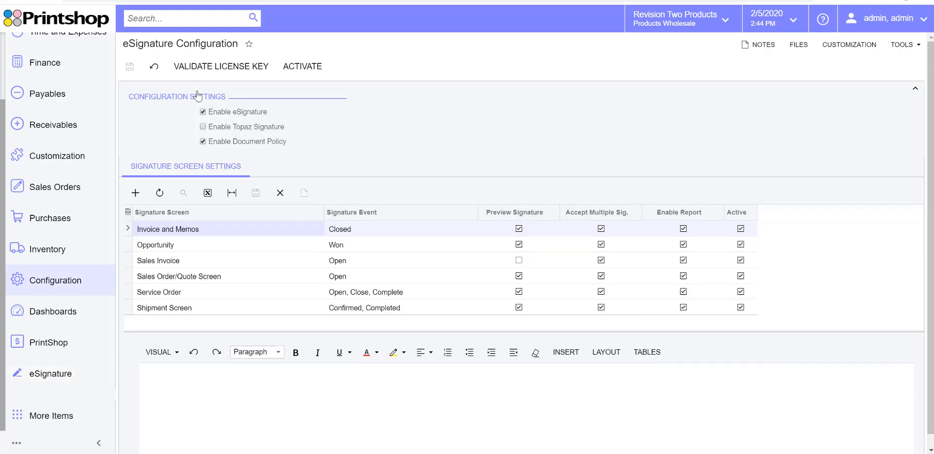
{"action": "mouse_move", "coordinate": [276, 123]}
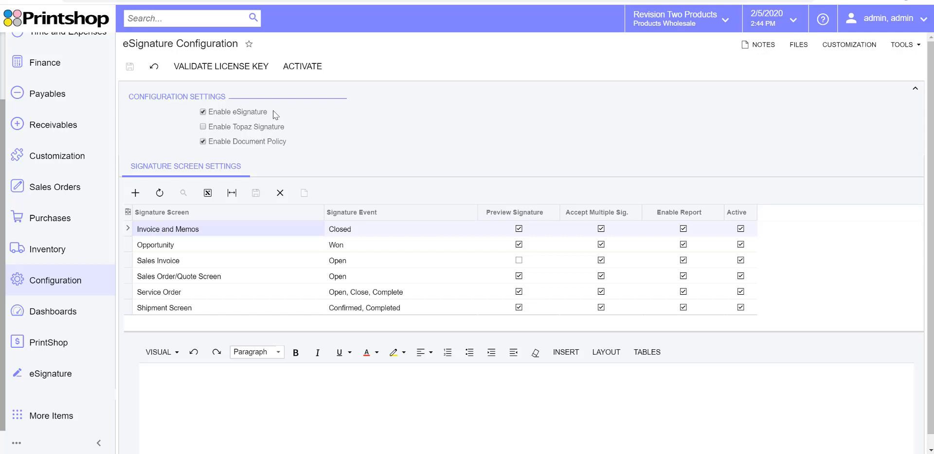
{"action": "mouse_move", "coordinate": [320, 147]}
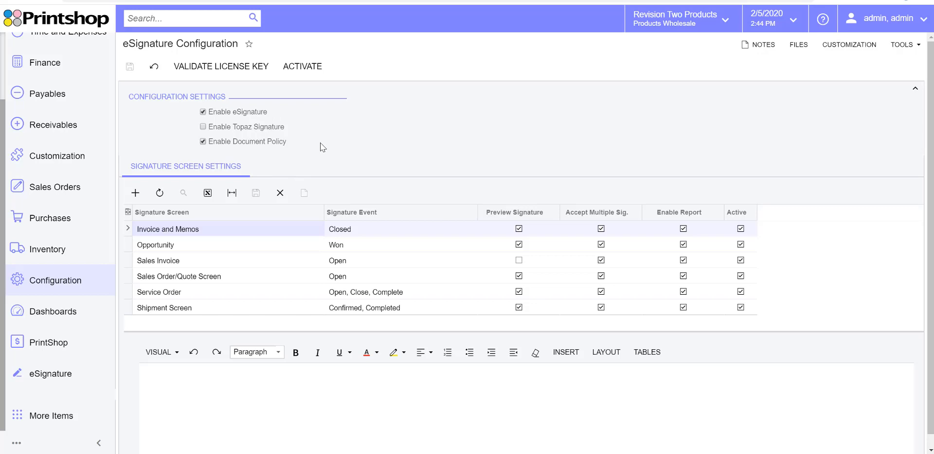
{"action": "mouse_move", "coordinate": [326, 136]}
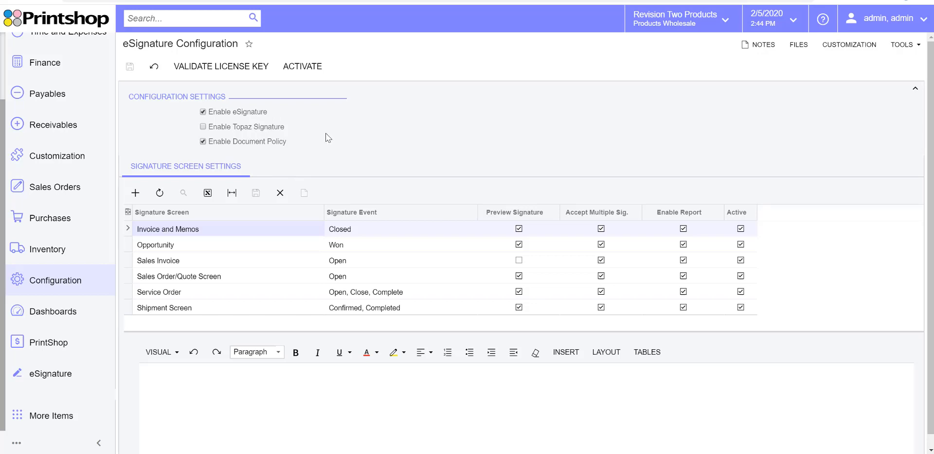
{"action": "mouse_move", "coordinate": [282, 157]}
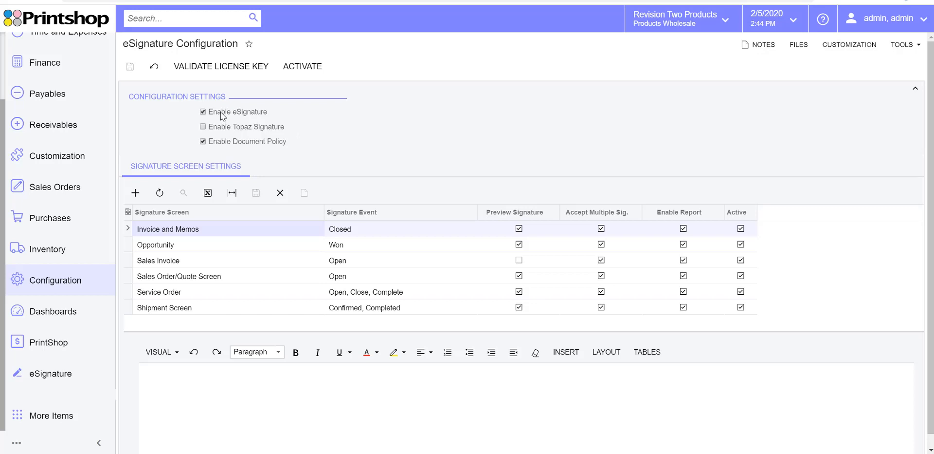
{"action": "mouse_move", "coordinate": [227, 136]}
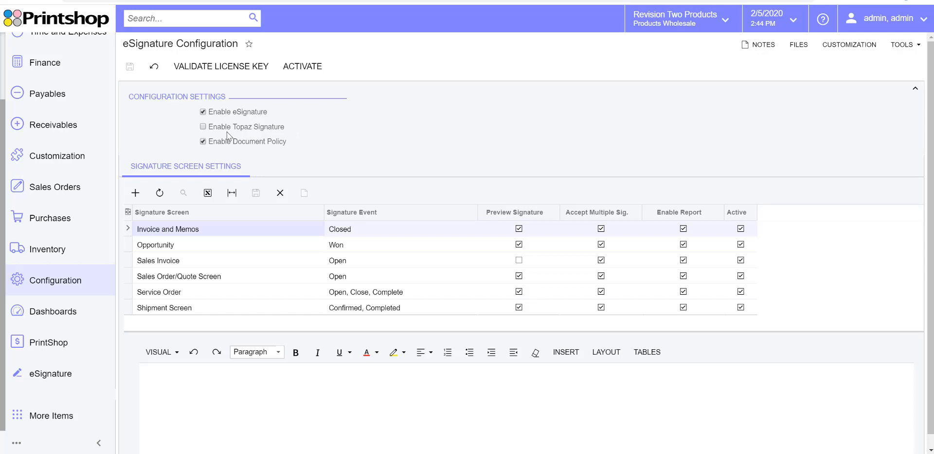
{"action": "mouse_move", "coordinate": [274, 134]}
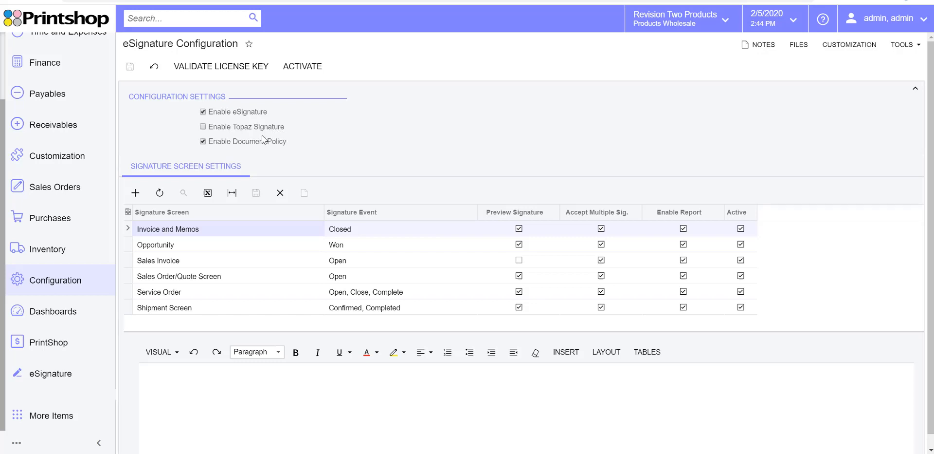
{"action": "mouse_move", "coordinate": [262, 148]}
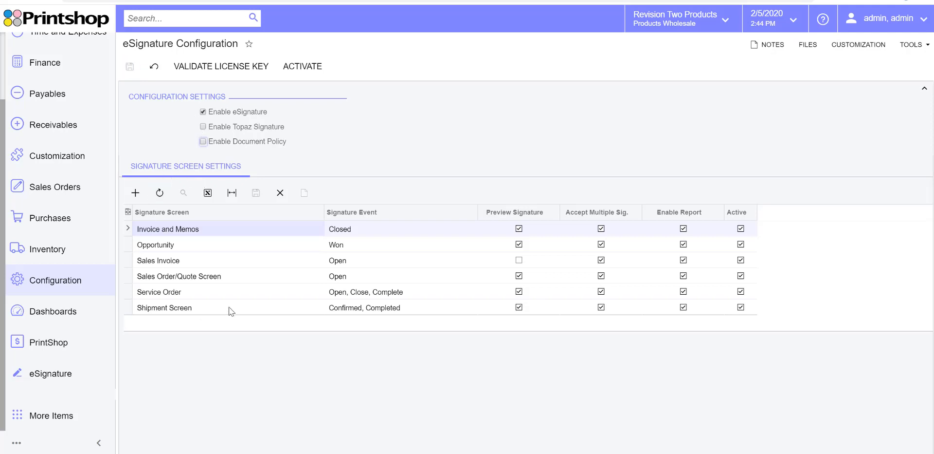
{"action": "mouse_move", "coordinate": [276, 236]}
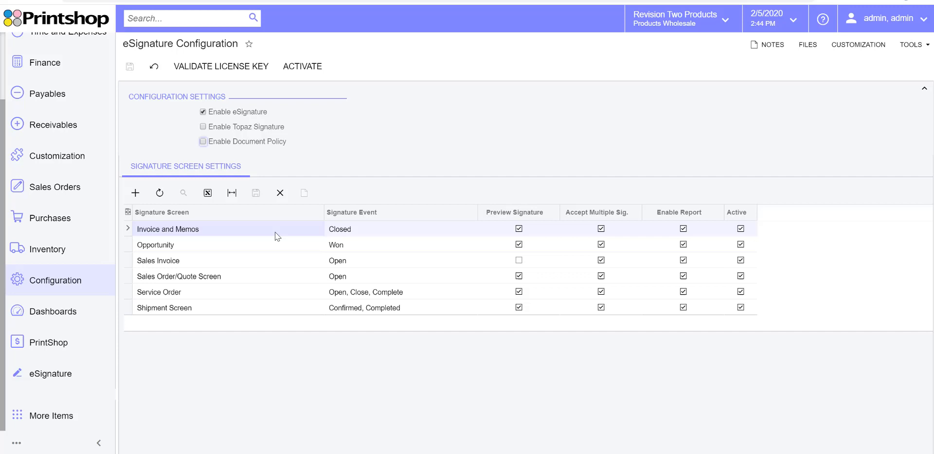
{"action": "mouse_move", "coordinate": [327, 238]}
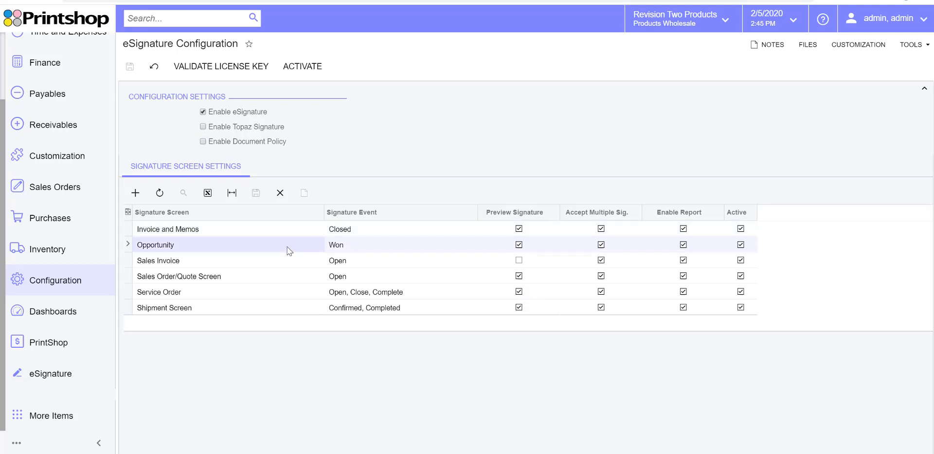
- Review the Sales Order/Quote, Sales Invoice and Shipment rows in Signature Screen Settings
{"action": "left_click", "coordinate": [178, 275]}
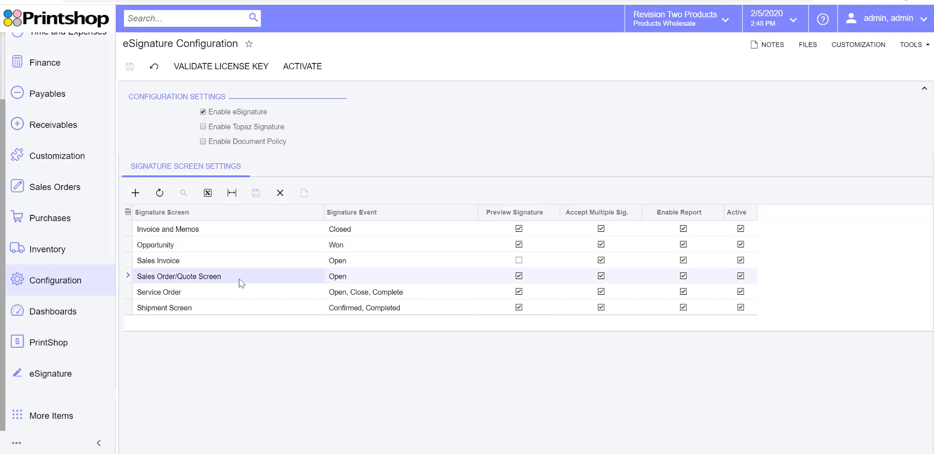
{"action": "left_click", "coordinate": [158, 260]}
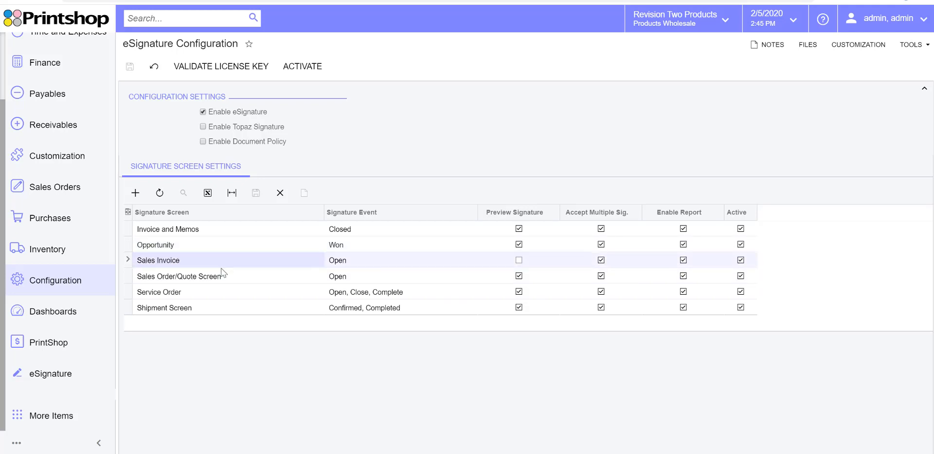
{"action": "left_click", "coordinate": [164, 307]}
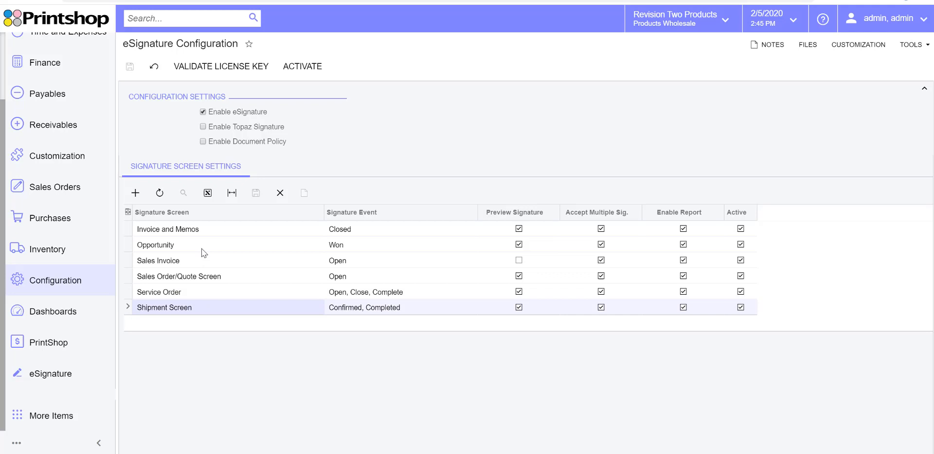
{"action": "left_click", "coordinate": [168, 229]}
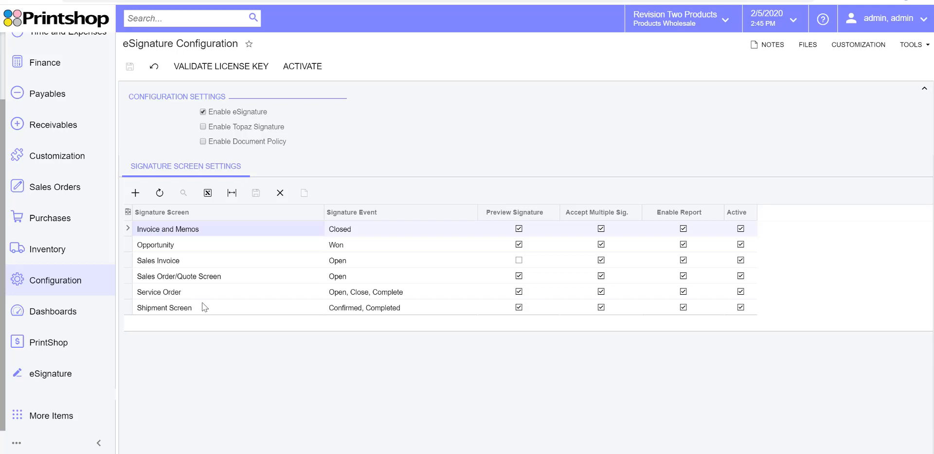
{"action": "mouse_move", "coordinate": [205, 270]}
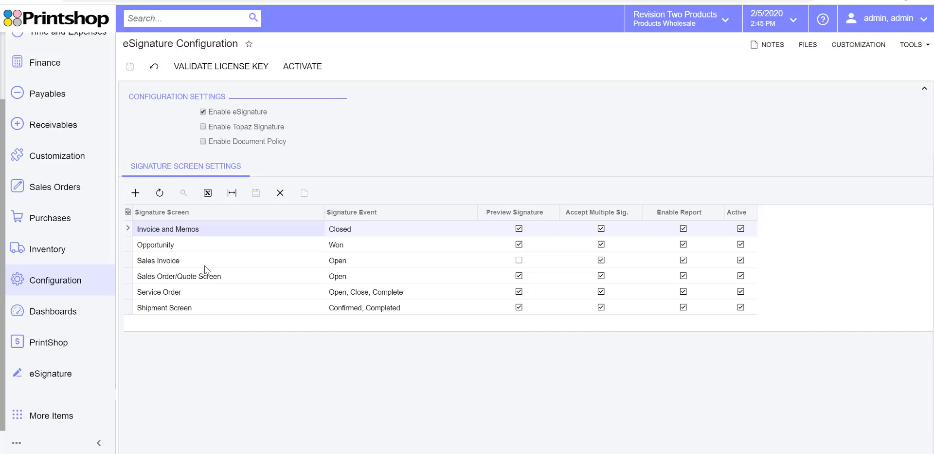
{"action": "mouse_move", "coordinate": [219, 265]}
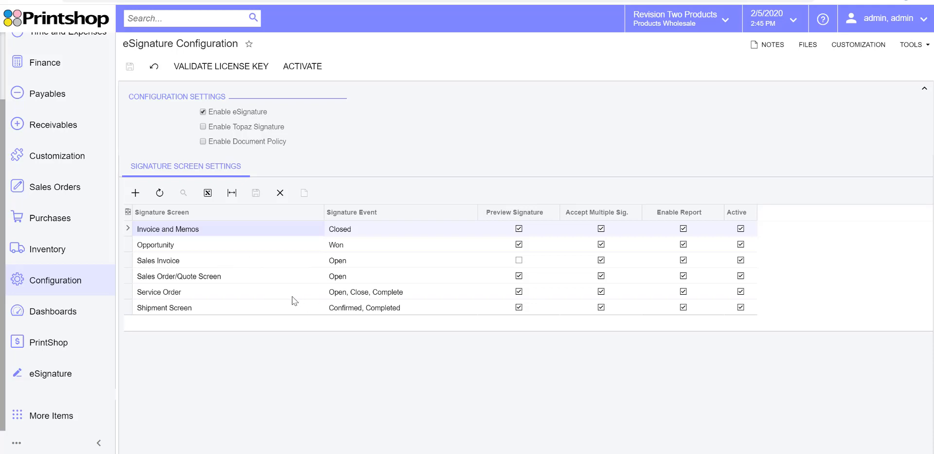
{"action": "mouse_move", "coordinate": [268, 313]}
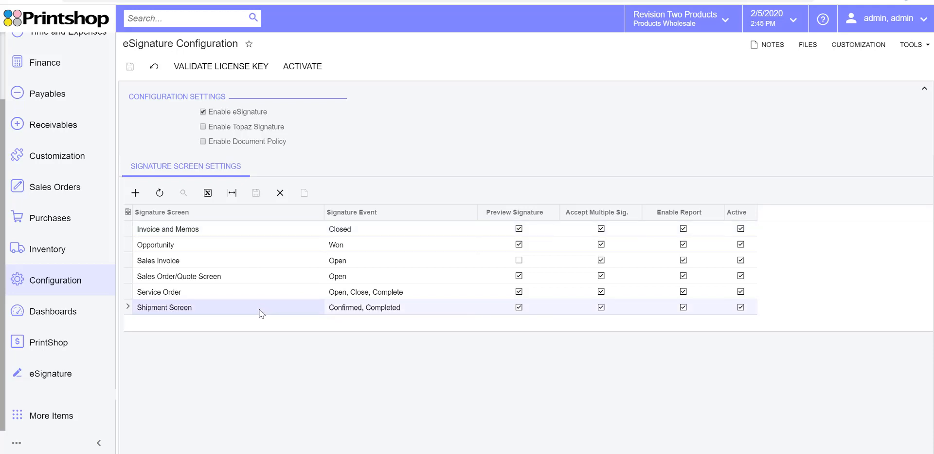
{"action": "mouse_move", "coordinate": [251, 301]}
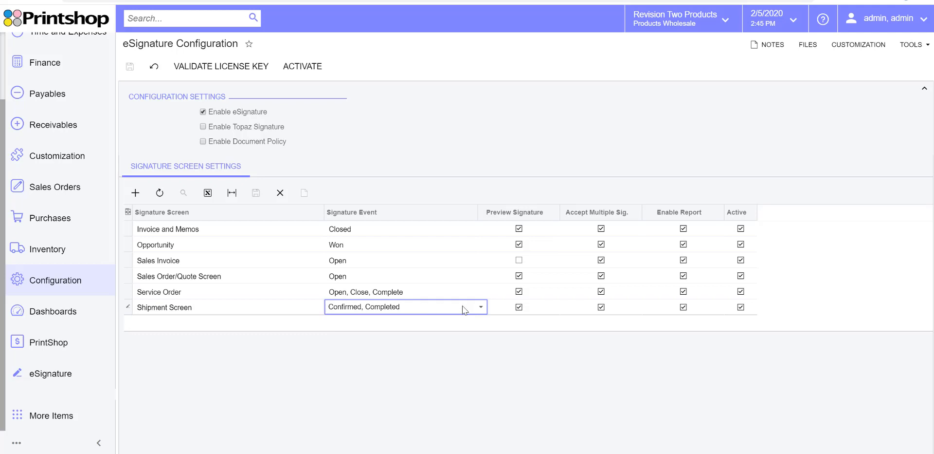
{"action": "left_click", "coordinate": [480, 306]}
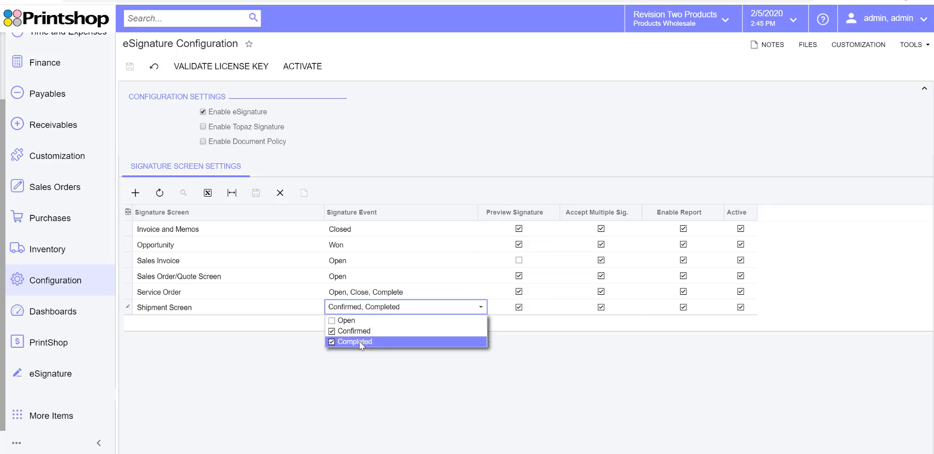
{"action": "mouse_move", "coordinate": [406, 347]}
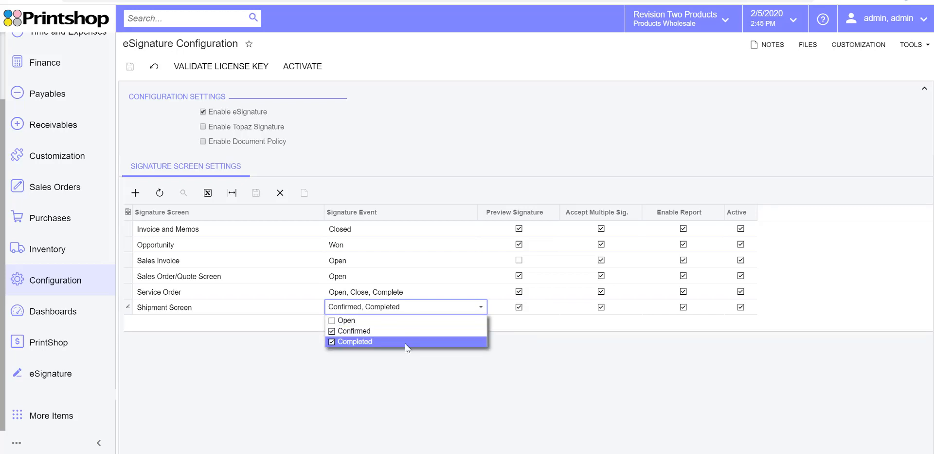
{"action": "left_click", "coordinate": [453, 337]}
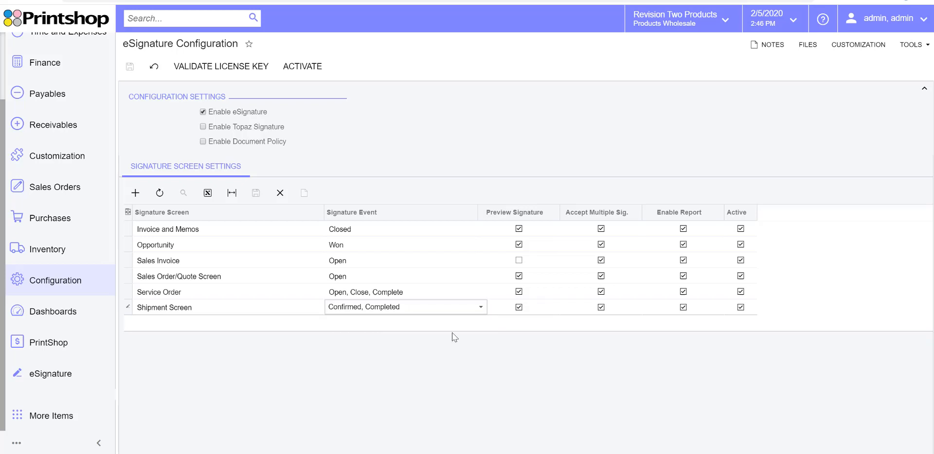
{"action": "mouse_move", "coordinate": [453, 250]}
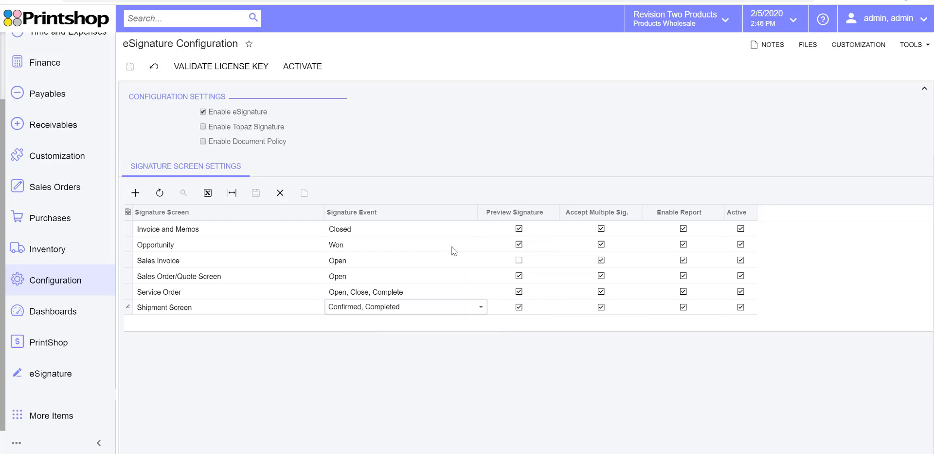
{"action": "left_click", "coordinate": [406, 244]}
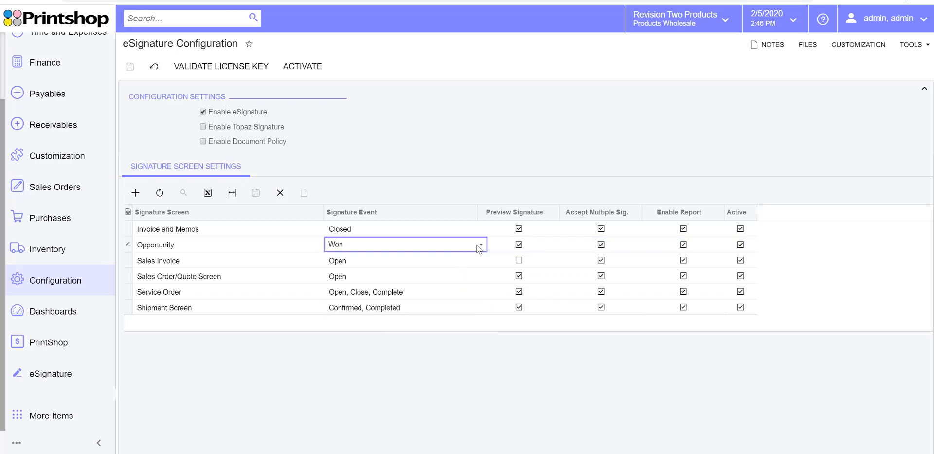
{"action": "left_click", "coordinate": [480, 244]}
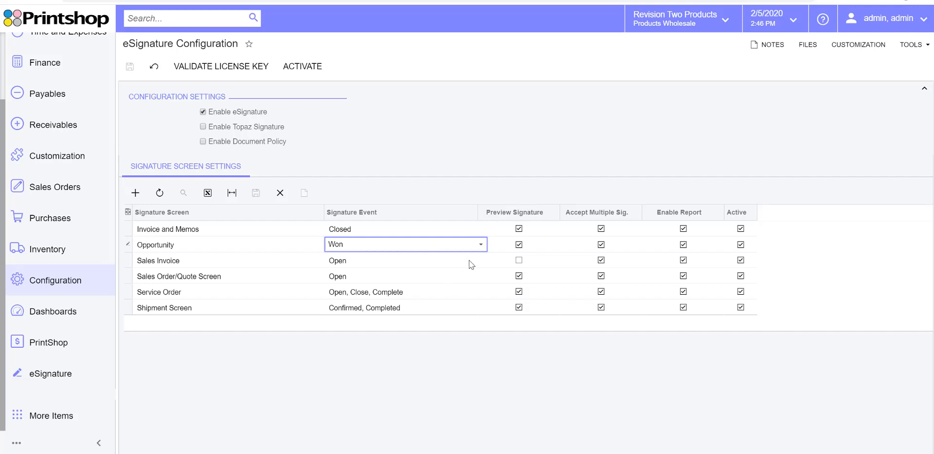
{"action": "left_click", "coordinate": [406, 259]}
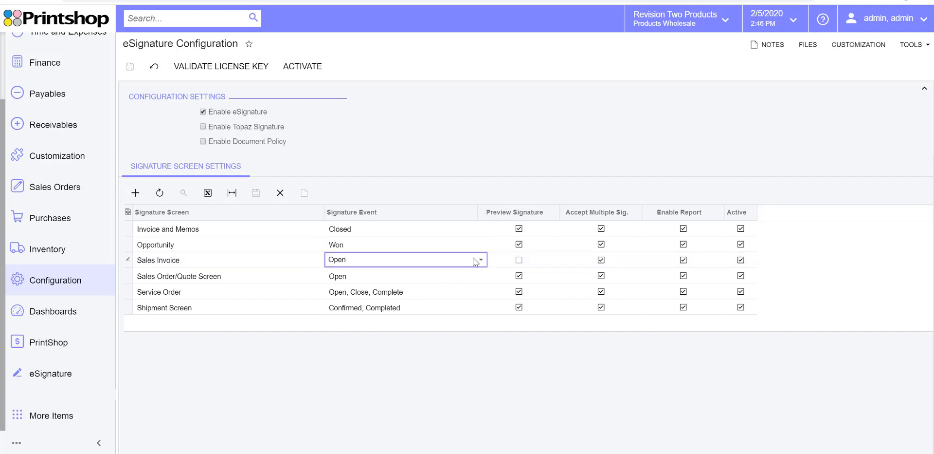
{"action": "left_click", "coordinate": [481, 259]}
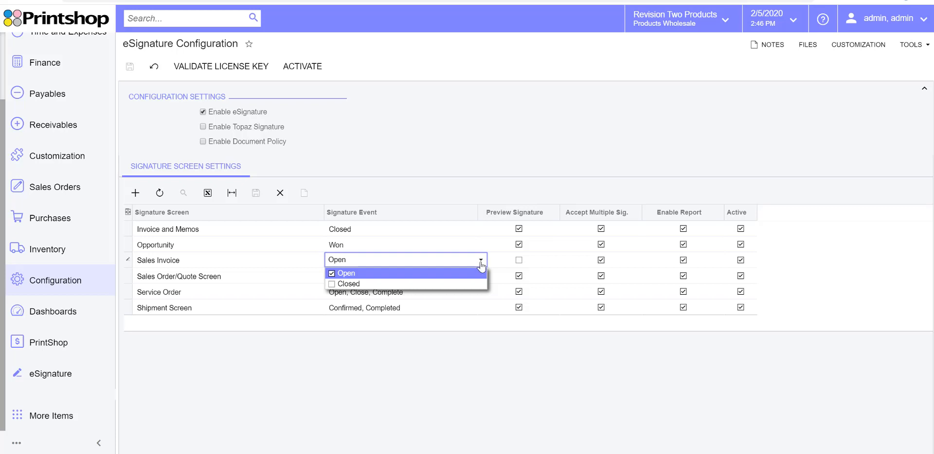
{"action": "mouse_move", "coordinate": [379, 283]}
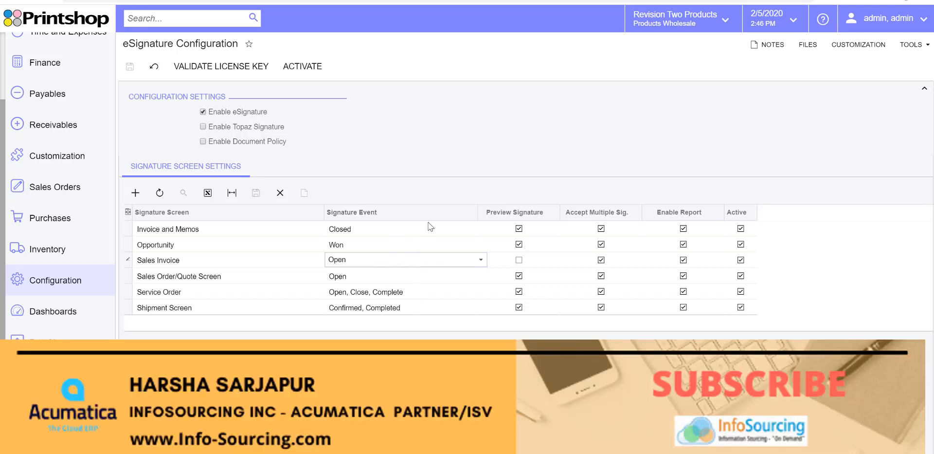
{"action": "mouse_move", "coordinate": [466, 306]}
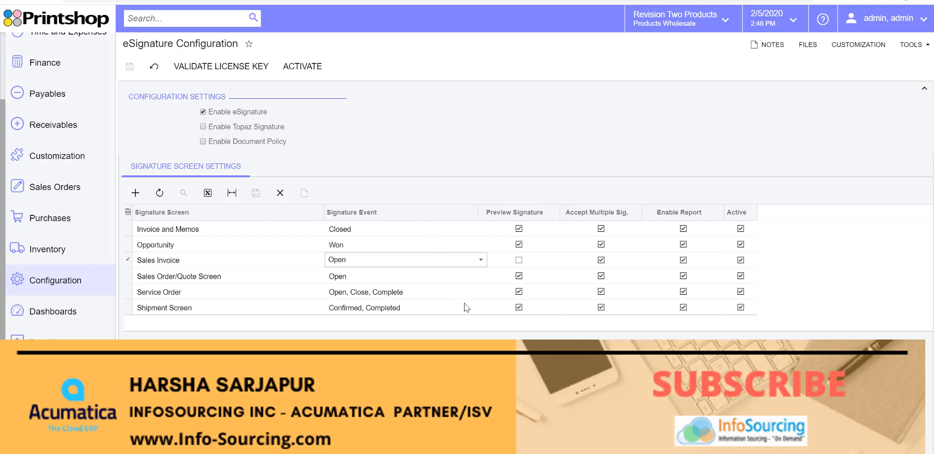
{"action": "mouse_move", "coordinate": [543, 313]}
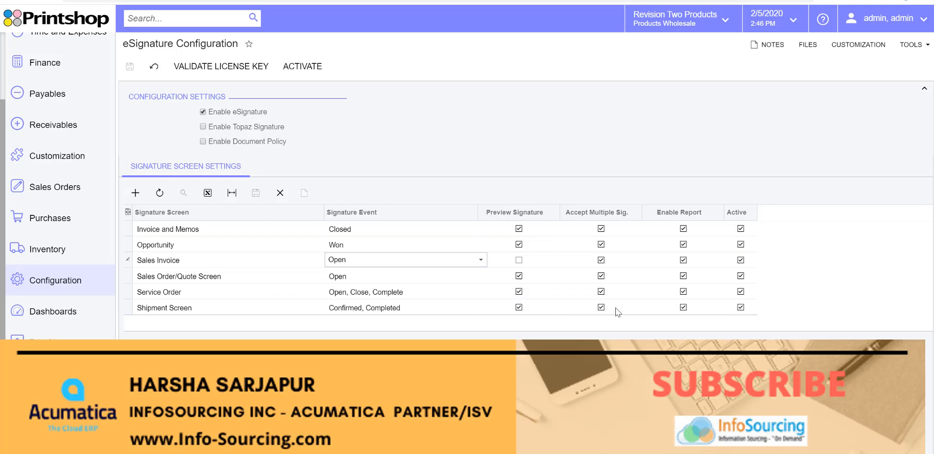
{"action": "mouse_move", "coordinate": [565, 315]}
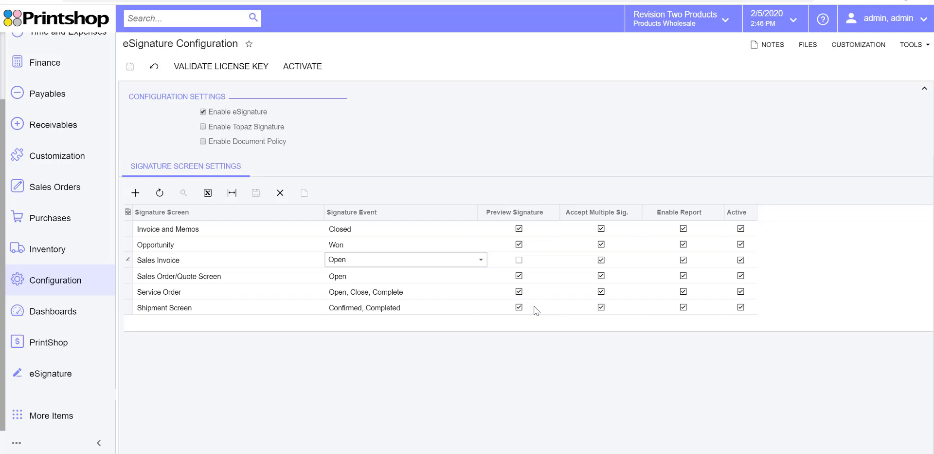
{"action": "mouse_move", "coordinate": [533, 312]}
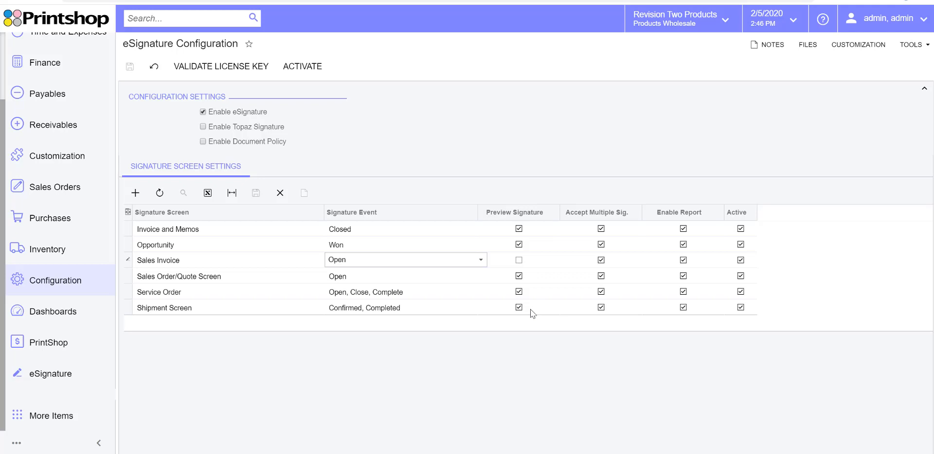
{"action": "mouse_move", "coordinate": [530, 314]}
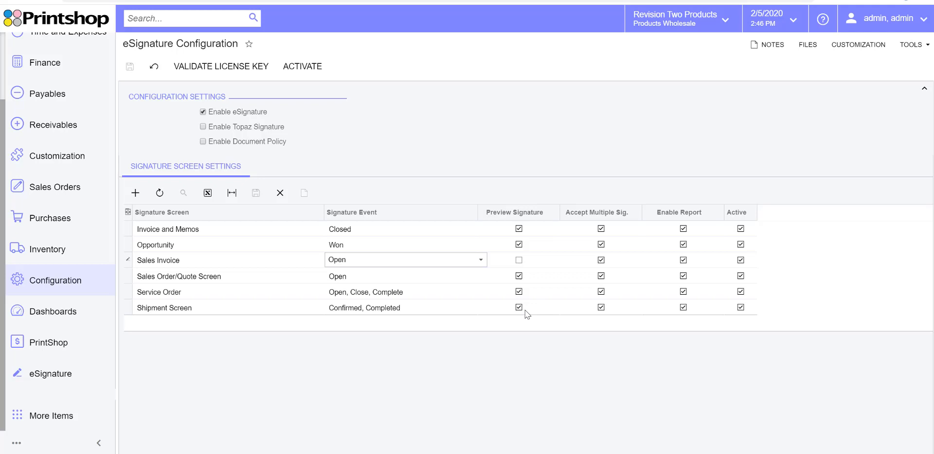
{"action": "mouse_move", "coordinate": [581, 316]}
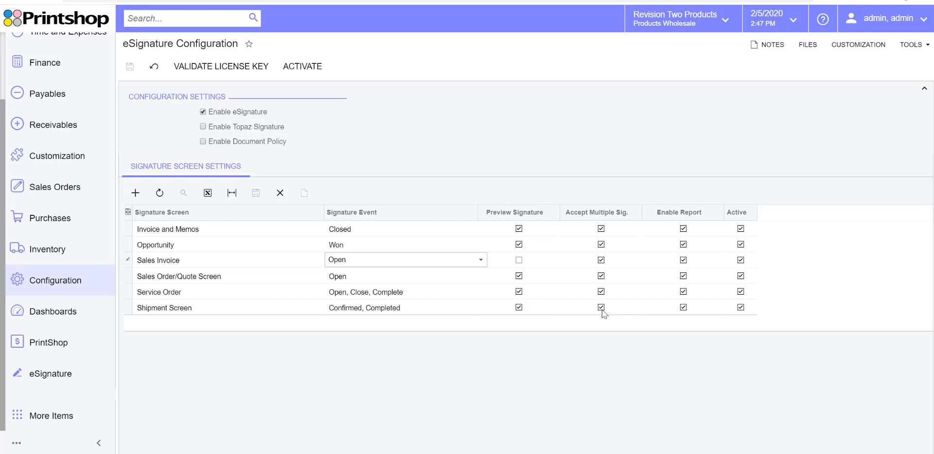
{"action": "mouse_move", "coordinate": [673, 315]}
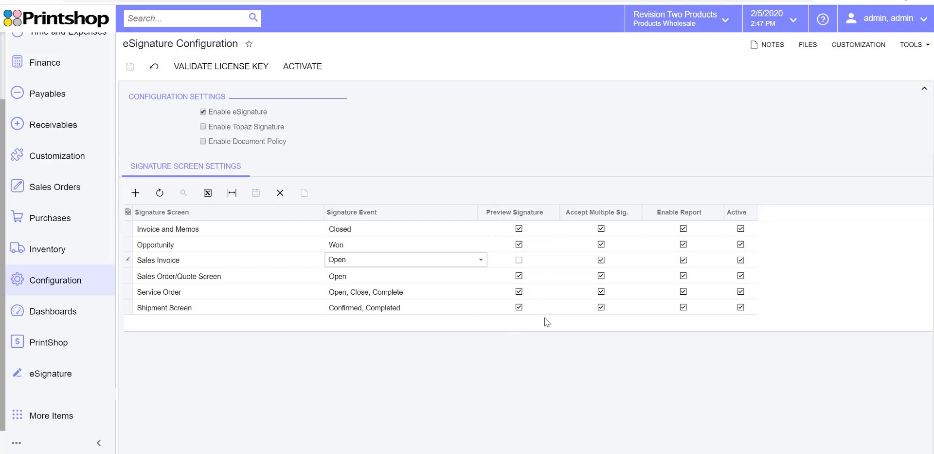
{"action": "mouse_move", "coordinate": [668, 314]}
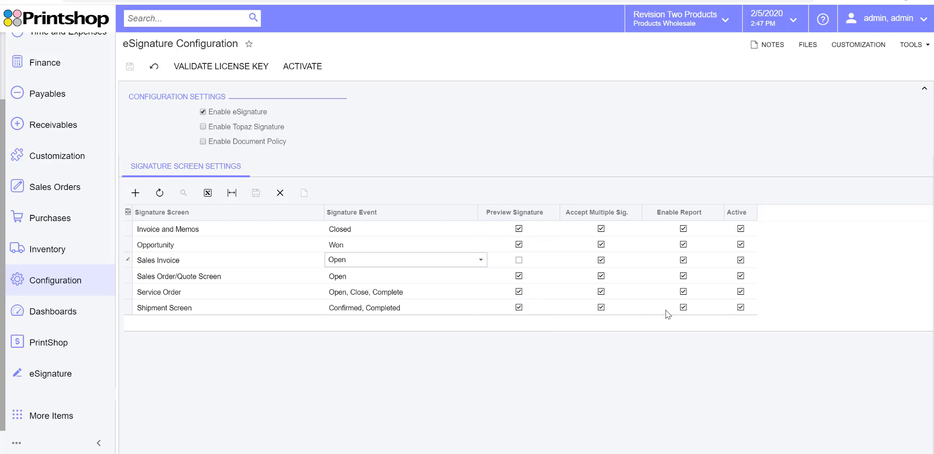
{"action": "mouse_move", "coordinate": [673, 323]}
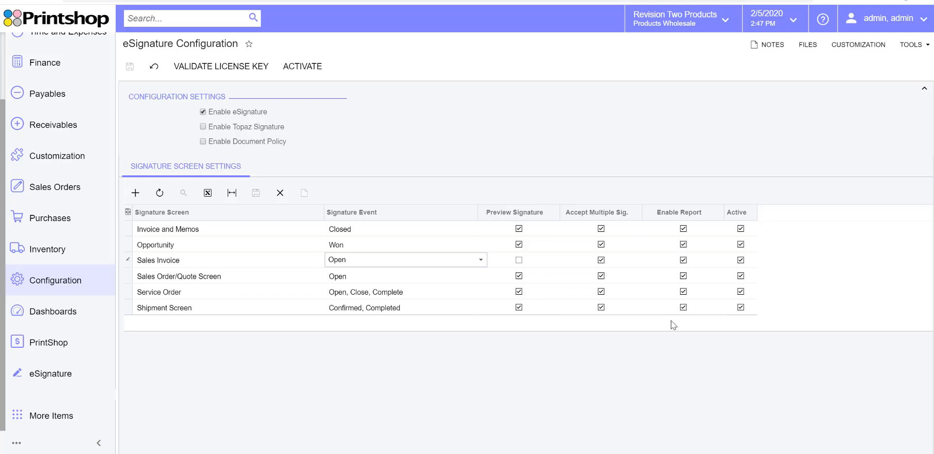
{"action": "mouse_move", "coordinate": [724, 290]}
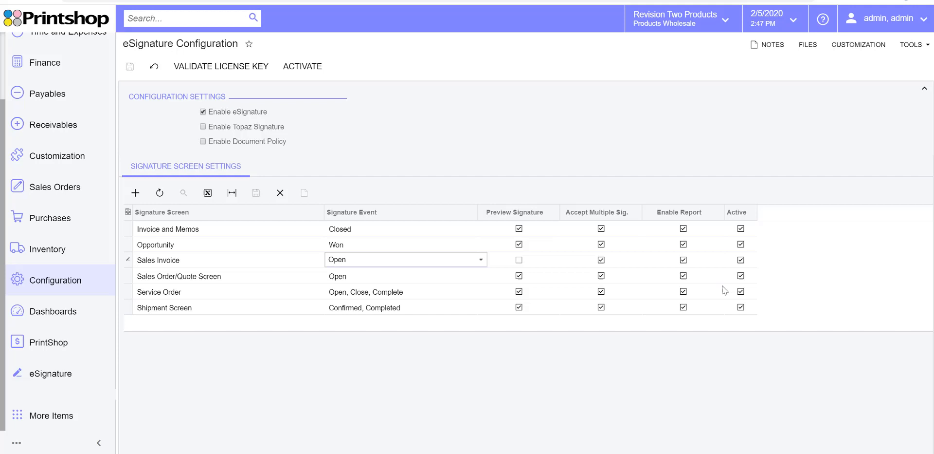
{"action": "mouse_move", "coordinate": [738, 254]}
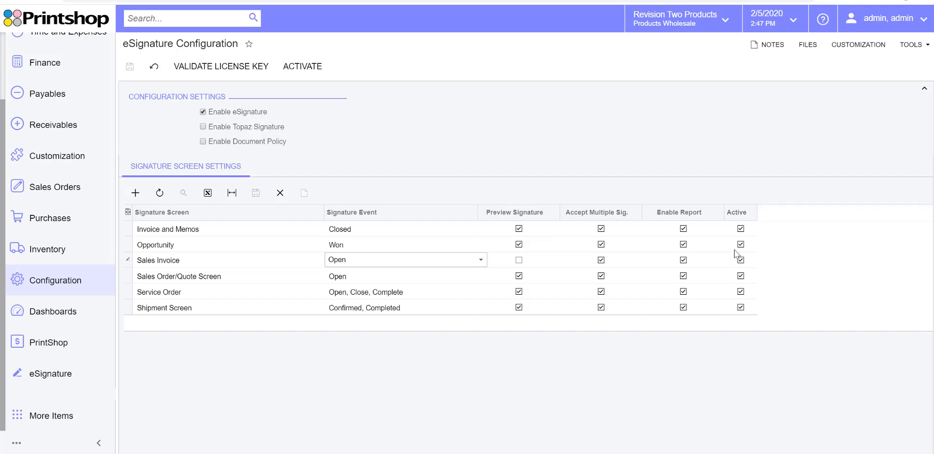
{"action": "mouse_move", "coordinate": [318, 125]}
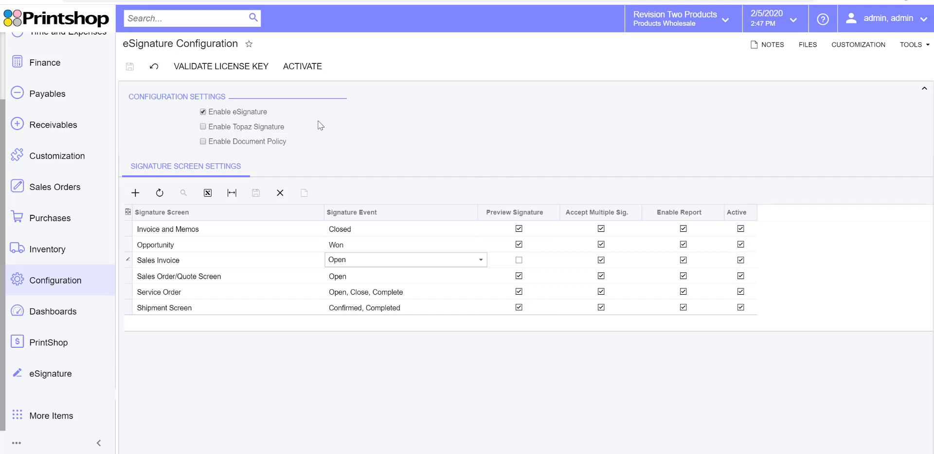
{"action": "mouse_move", "coordinate": [274, 255]}
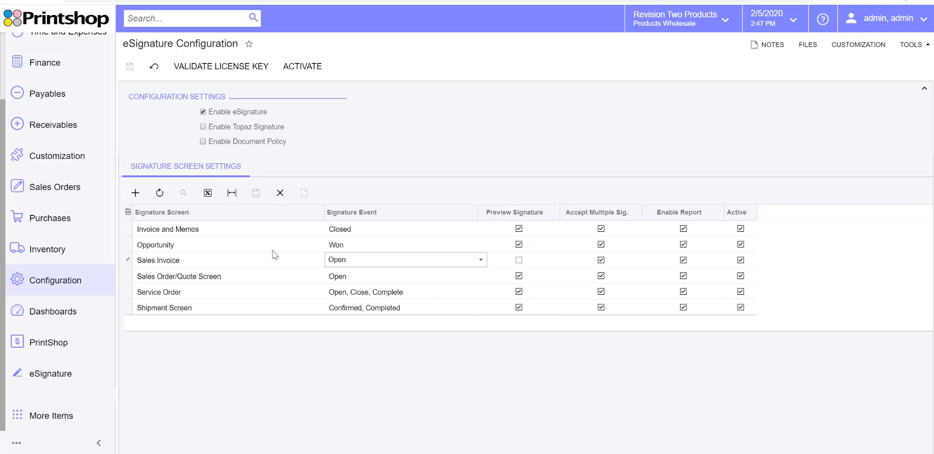
{"action": "mouse_move", "coordinate": [343, 310]}
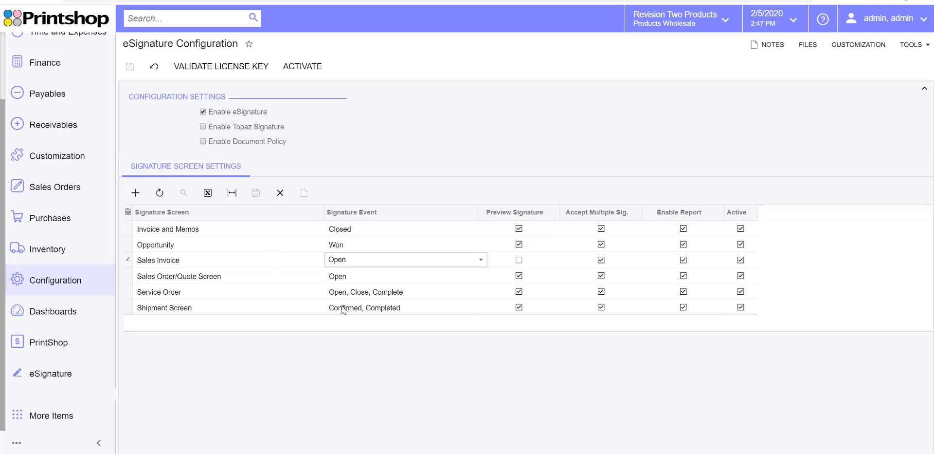
{"action": "mouse_move", "coordinate": [233, 156]}
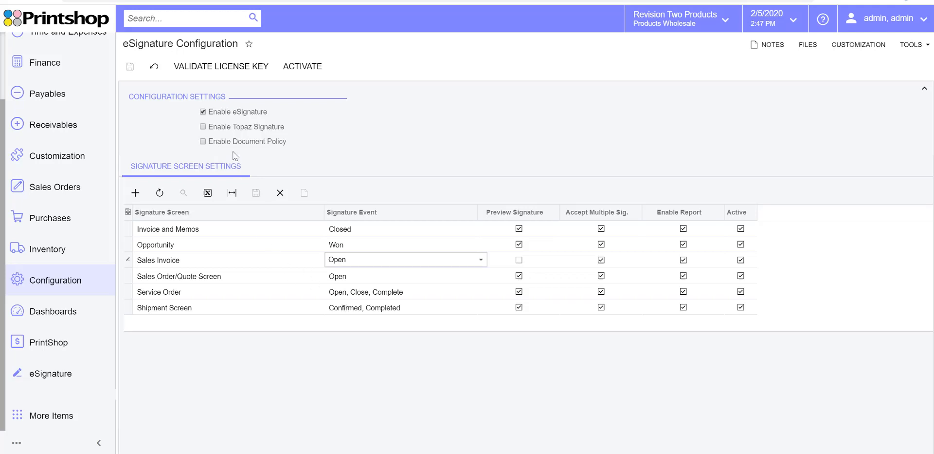
- Enable Document Policy to reveal the Sales Invoice terms-and-conditions text
{"action": "left_click", "coordinate": [203, 141]}
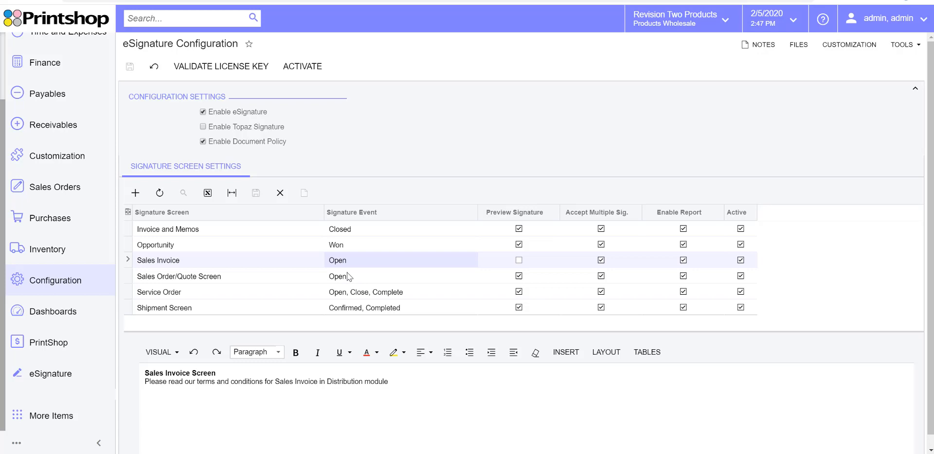
- Select the Sales Order/Quote Screen row to show its delivery and payment terms
{"action": "left_click", "coordinate": [179, 275]}
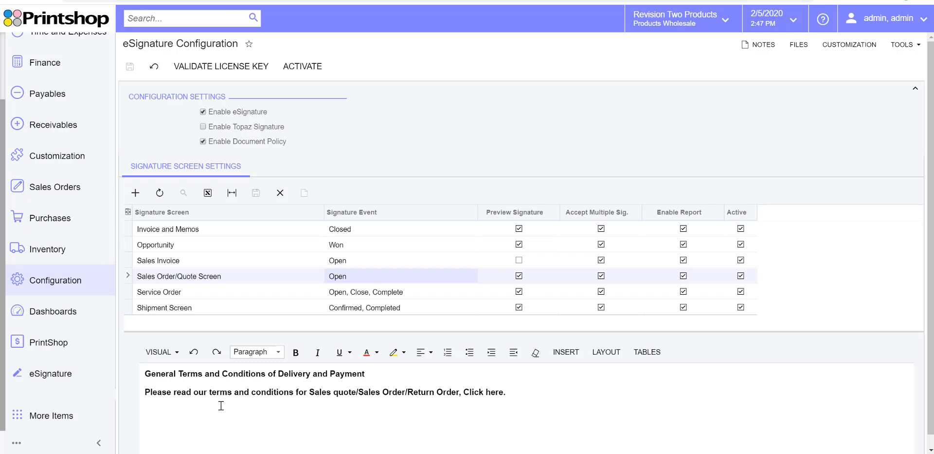
{"action": "mouse_move", "coordinate": [246, 406]}
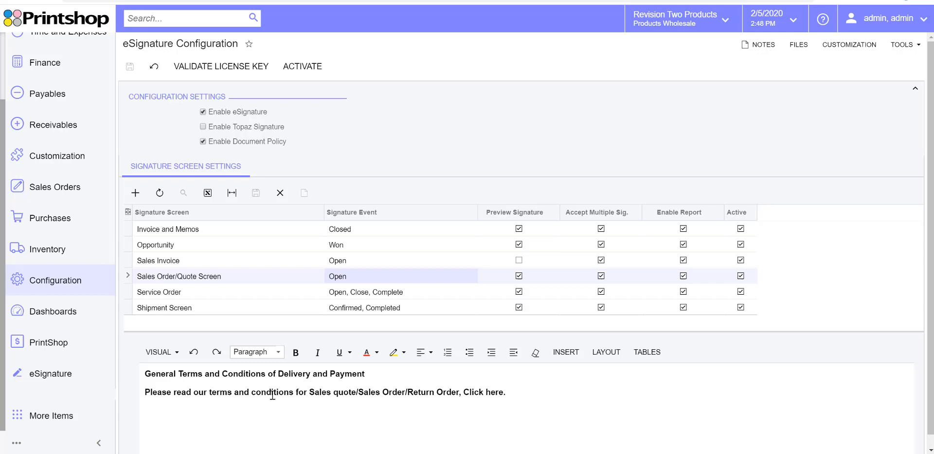
{"action": "mouse_move", "coordinate": [270, 403]}
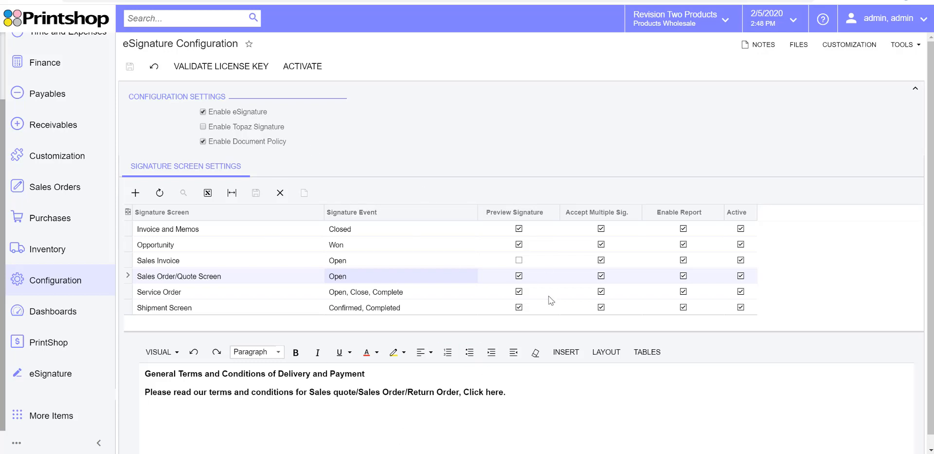
{"action": "mouse_move", "coordinate": [86, 400]}
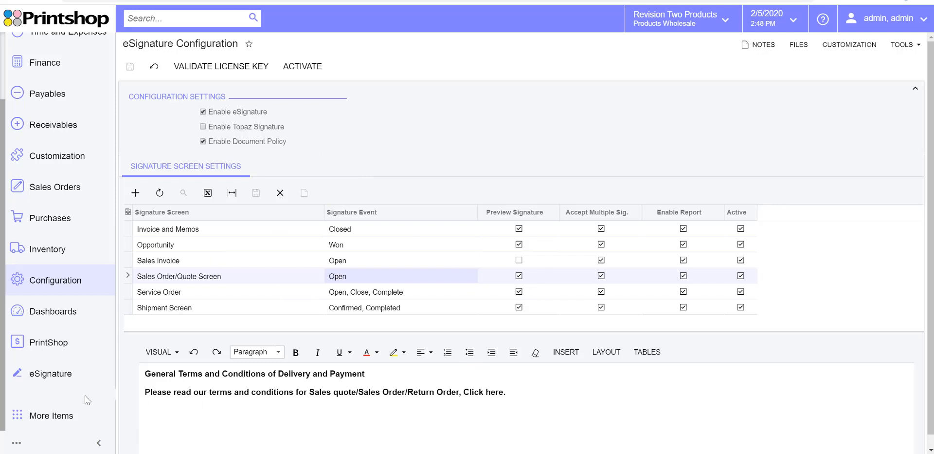
- Go to the Shipments list through the eSignature workspace menu
{"action": "left_click", "coordinate": [51, 373]}
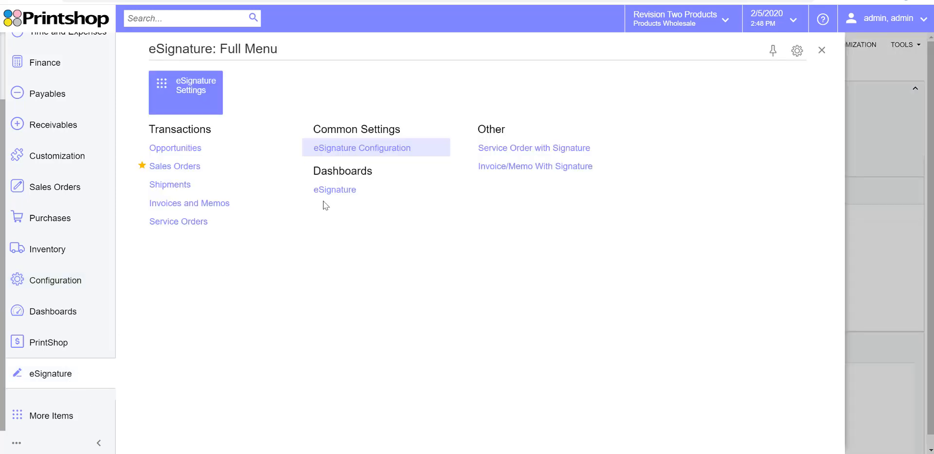
{"action": "mouse_move", "coordinate": [170, 184]}
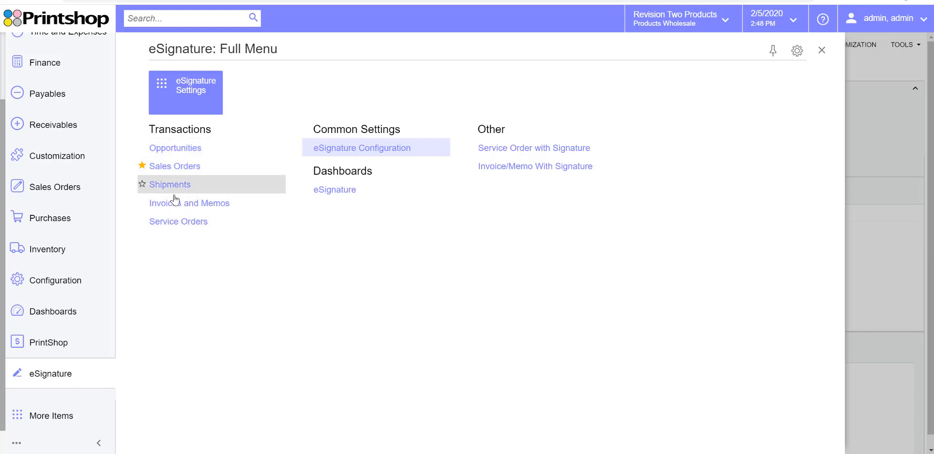
{"action": "left_click", "coordinate": [54, 186]}
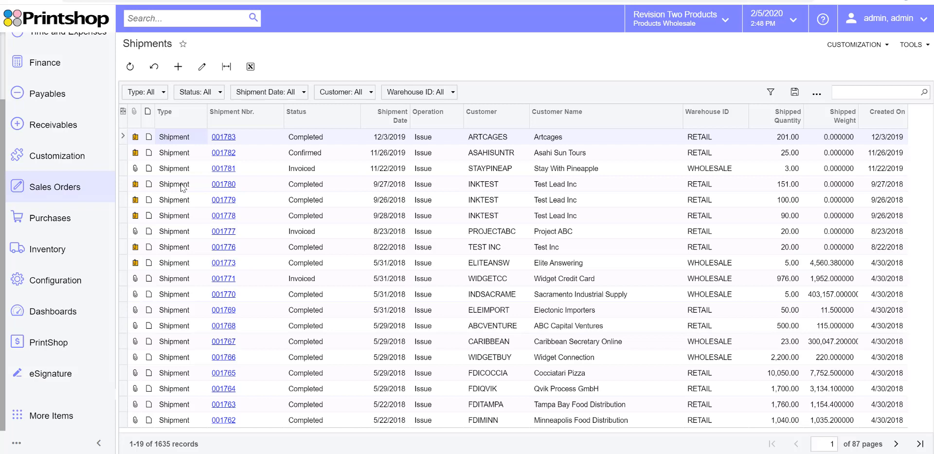
{"action": "mouse_move", "coordinate": [222, 143]}
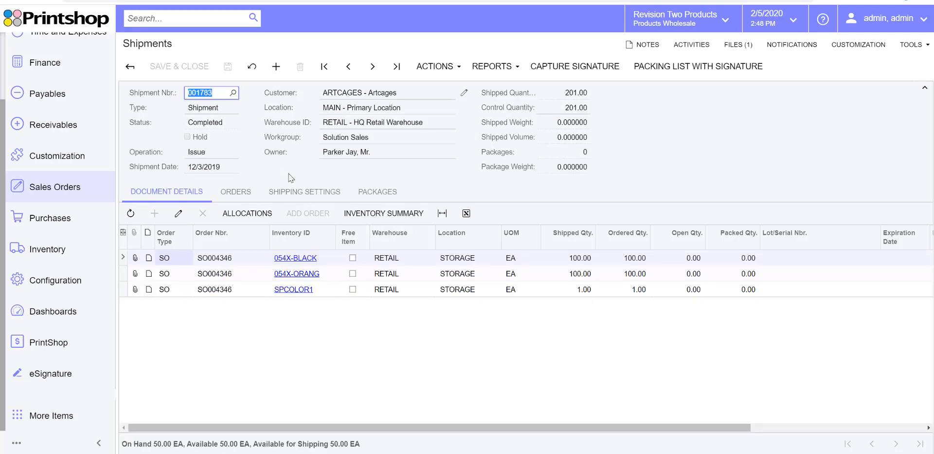
{"action": "mouse_move", "coordinate": [390, 135]}
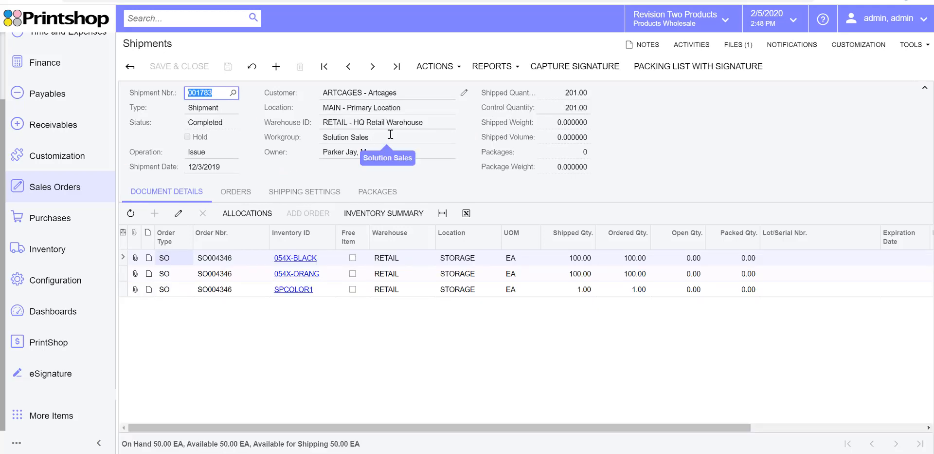
{"action": "mouse_move", "coordinate": [444, 123]}
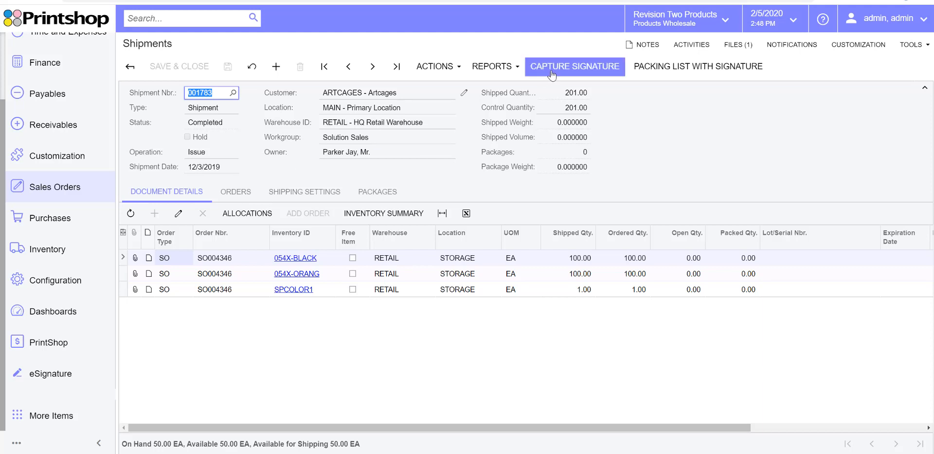
{"action": "left_click", "coordinate": [574, 67]}
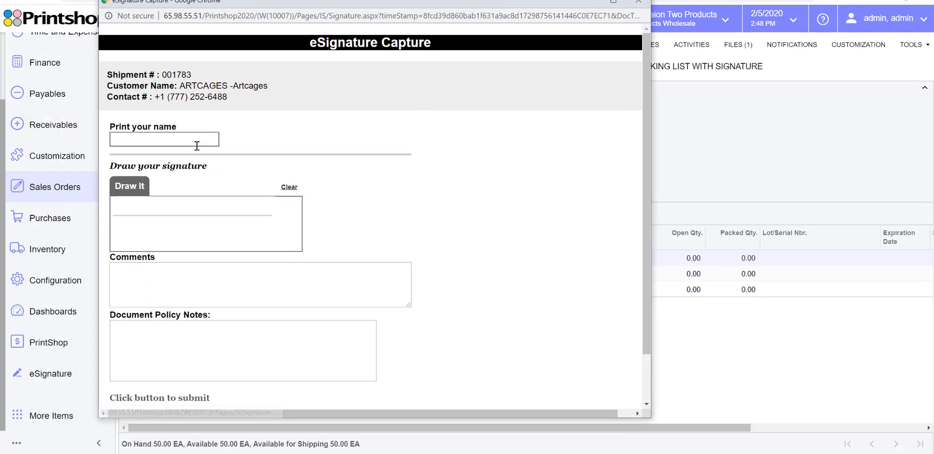
{"action": "type", "text": "Harsha Sarjapur"}
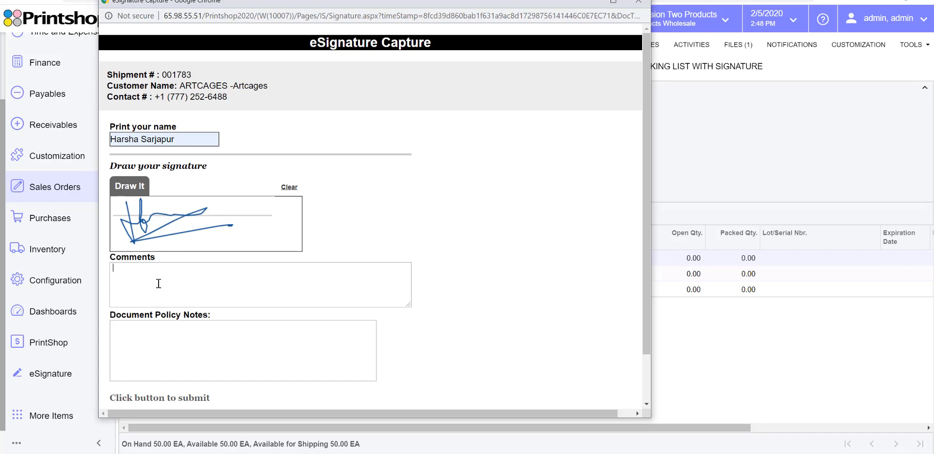
{"action": "type", "text": "shipment recd"}
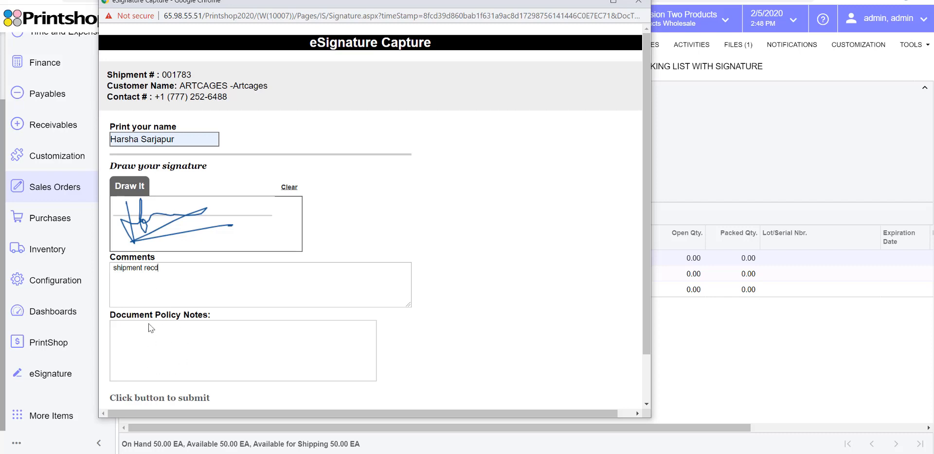
{"action": "scroll", "scroll_direction": "down", "scroll_amount": 3}
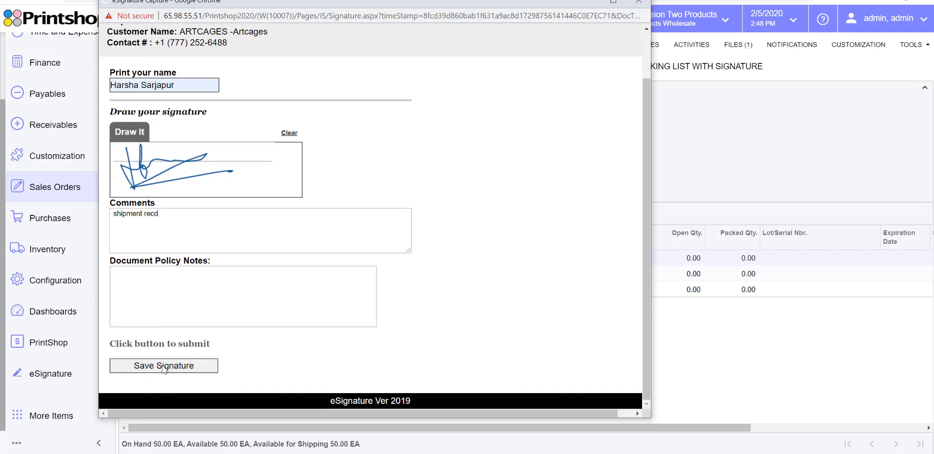
- Save the signature and close the eSignature Capture form
{"action": "left_click", "coordinate": [163, 365]}
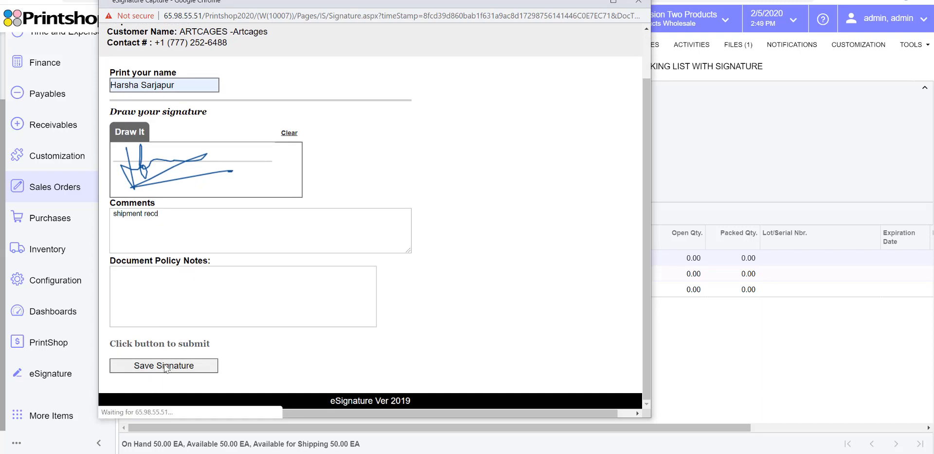
{"action": "mouse_move", "coordinate": [292, 362]}
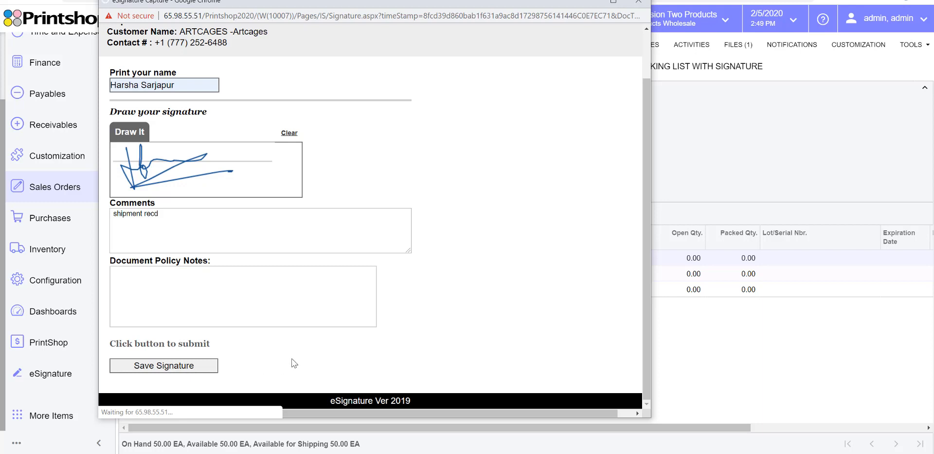
{"action": "mouse_move", "coordinate": [290, 364]}
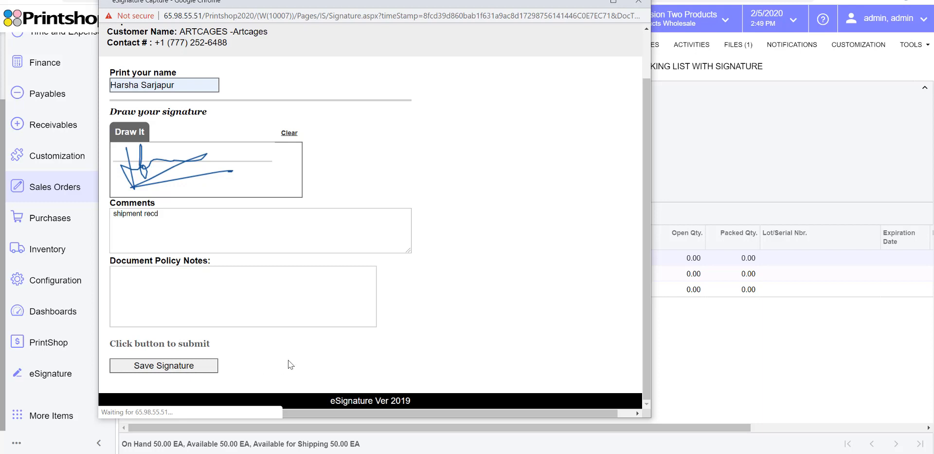
{"action": "left_click", "coordinate": [163, 365]}
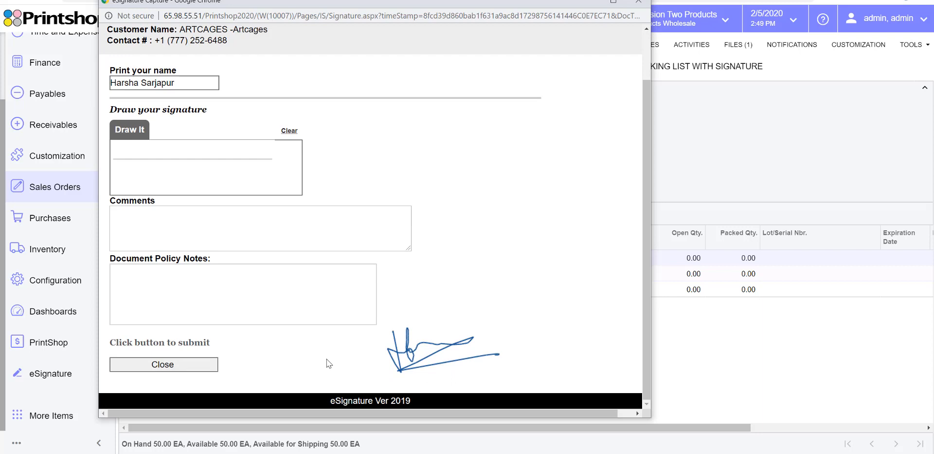
{"action": "mouse_move", "coordinate": [435, 367]}
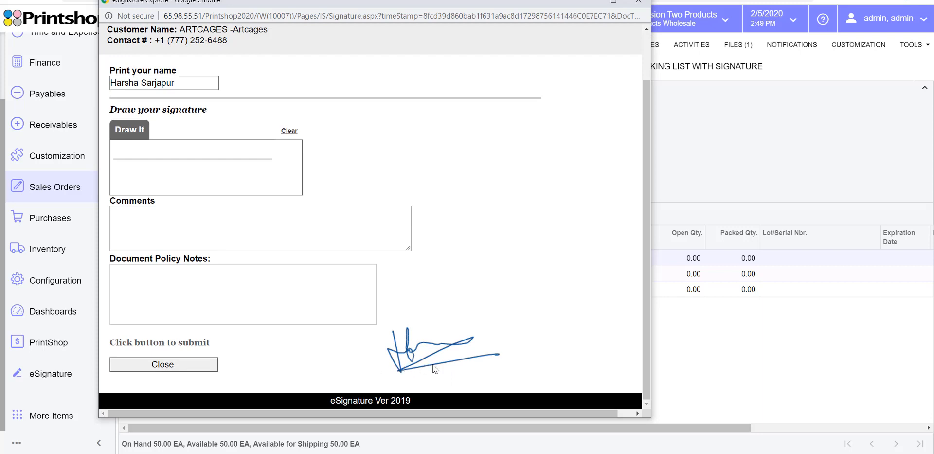
{"action": "left_click", "coordinate": [163, 364]}
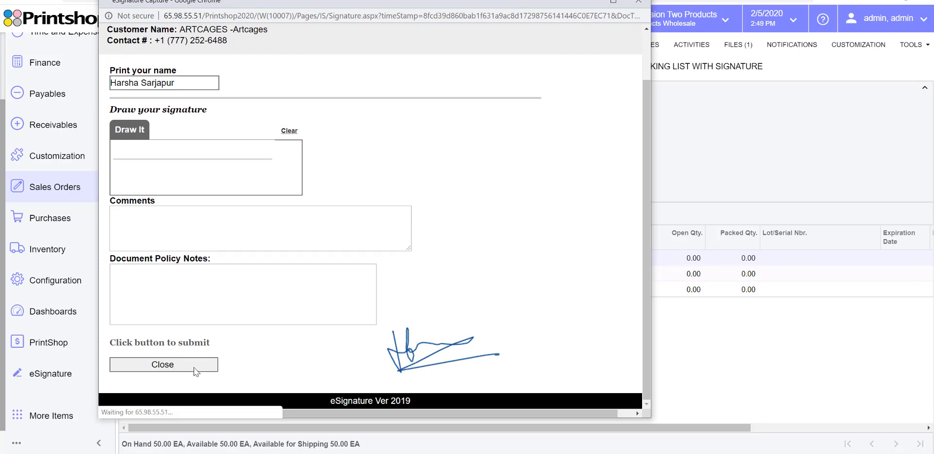
{"action": "left_click", "coordinate": [162, 364]}
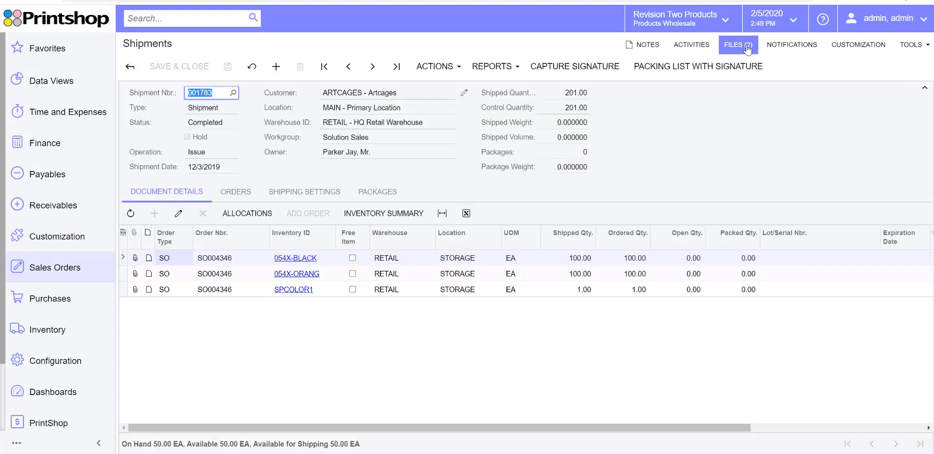
- Review the two .gif signature files dated 2/5/2020 attached to shipment 001783
{"action": "left_click", "coordinate": [738, 44]}
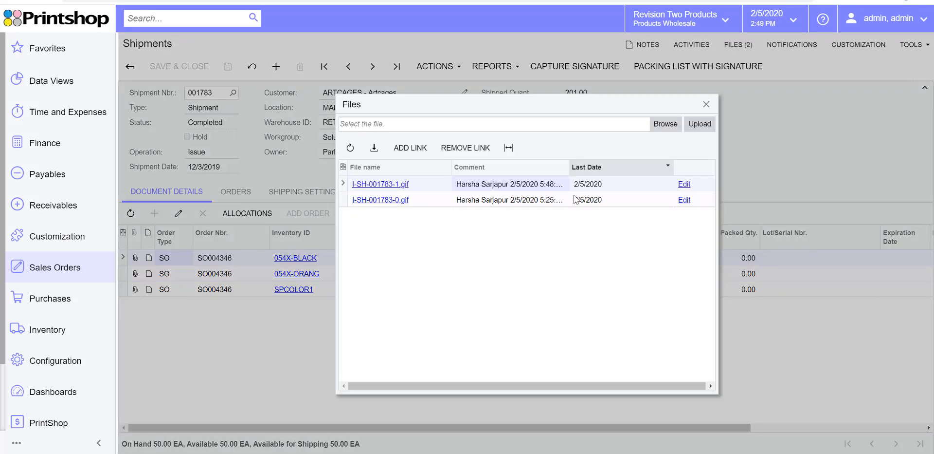
{"action": "mouse_move", "coordinate": [529, 199]}
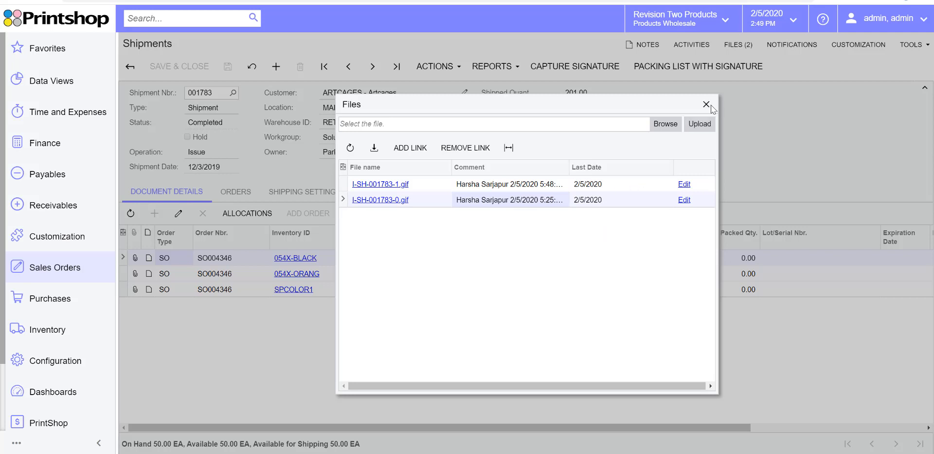
{"action": "left_click", "coordinate": [707, 104]}
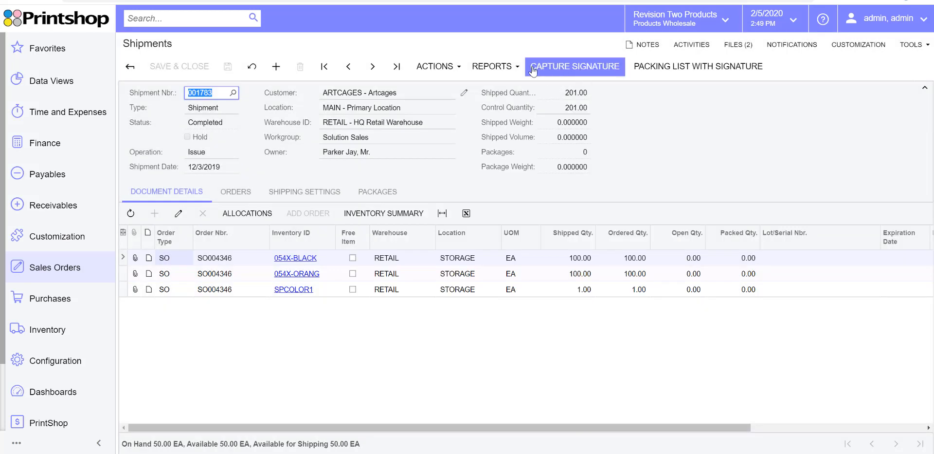
{"action": "left_click", "coordinate": [491, 66]}
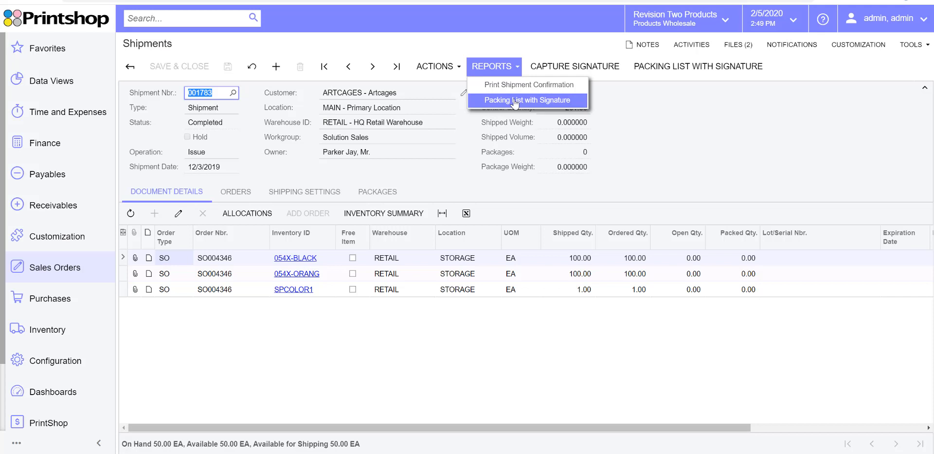
- Preview the Packing List with Signature report for 001783, then return to the shipment
{"action": "left_click", "coordinate": [527, 101]}
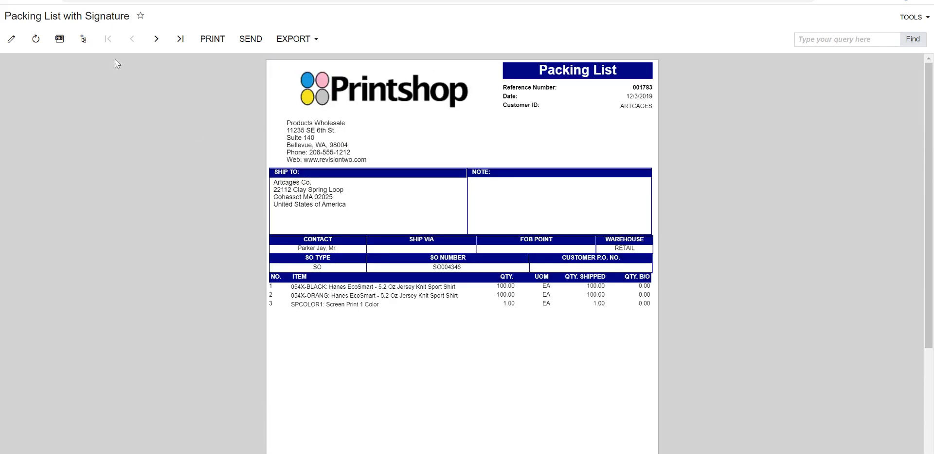
{"action": "left_click", "coordinate": [156, 39]}
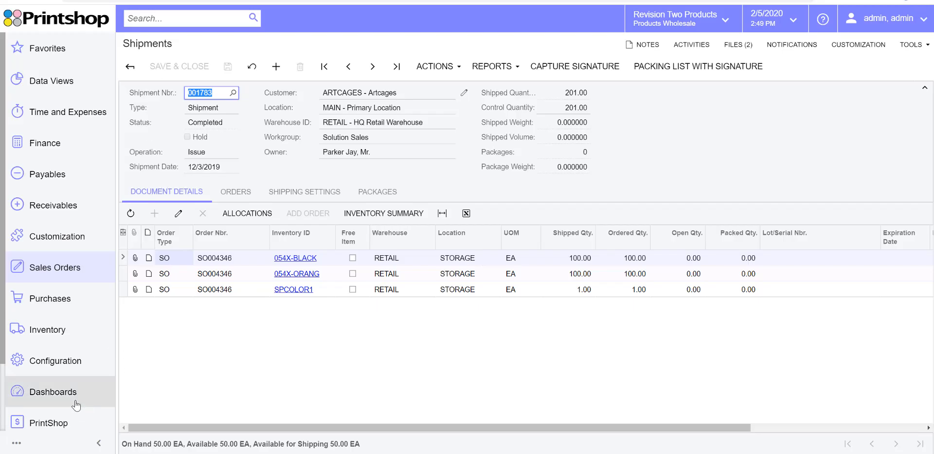
- Open the Shipment Signature Listing from the eSignature dashboard and its side panel
{"action": "left_click", "coordinate": [53, 391]}
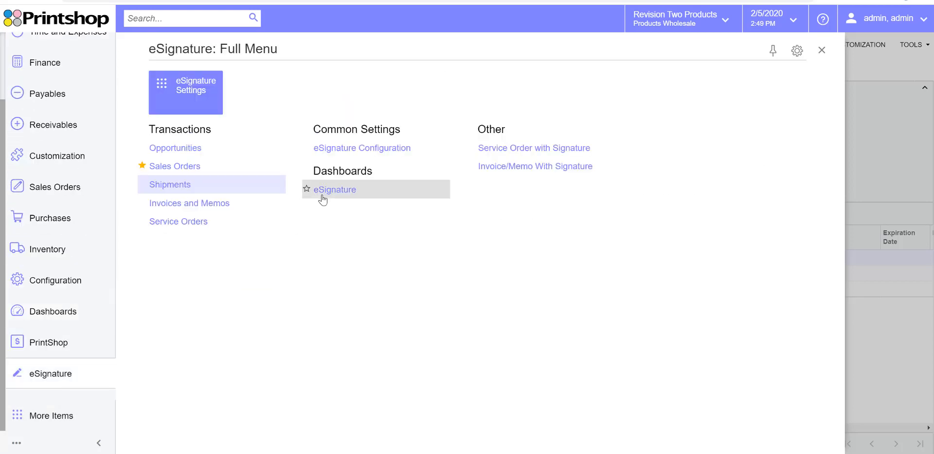
{"action": "left_click", "coordinate": [335, 189]}
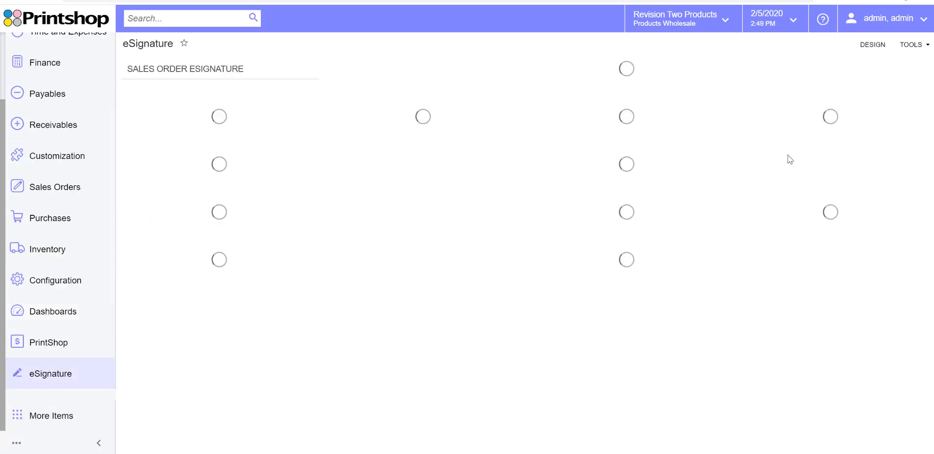
{"action": "mouse_move", "coordinate": [831, 116]}
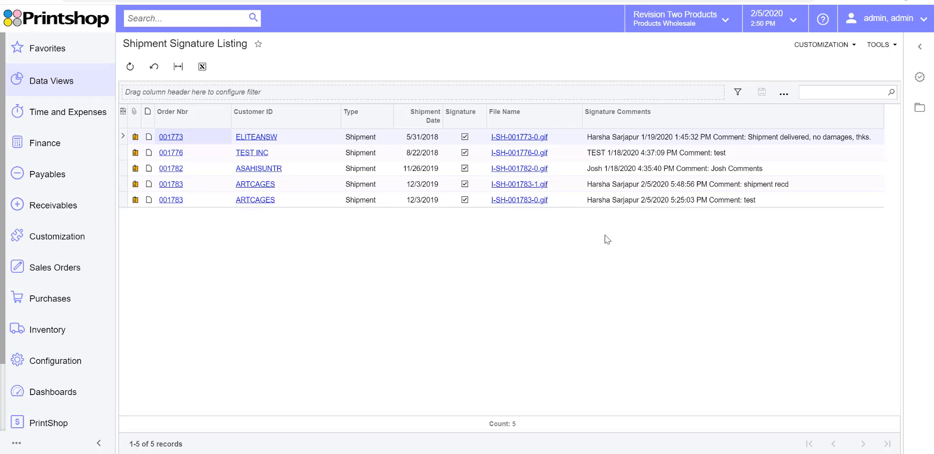
{"action": "mouse_move", "coordinate": [605, 241]}
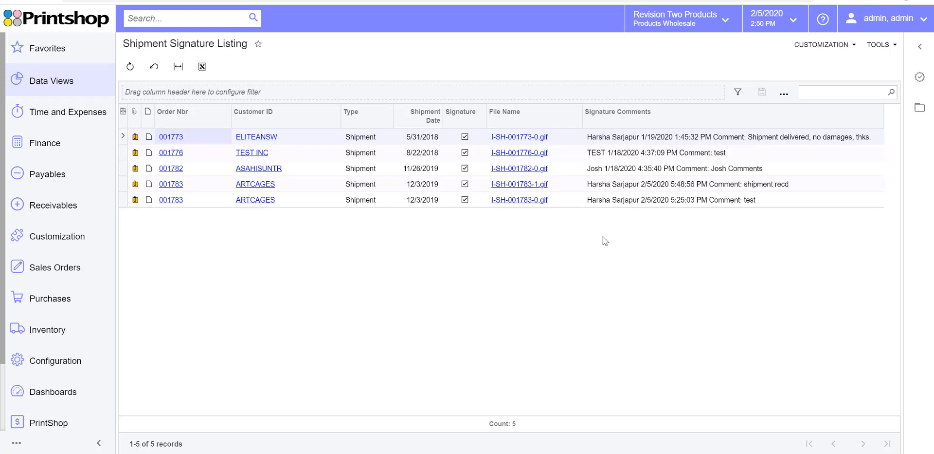
{"action": "mouse_move", "coordinate": [863, 86]}
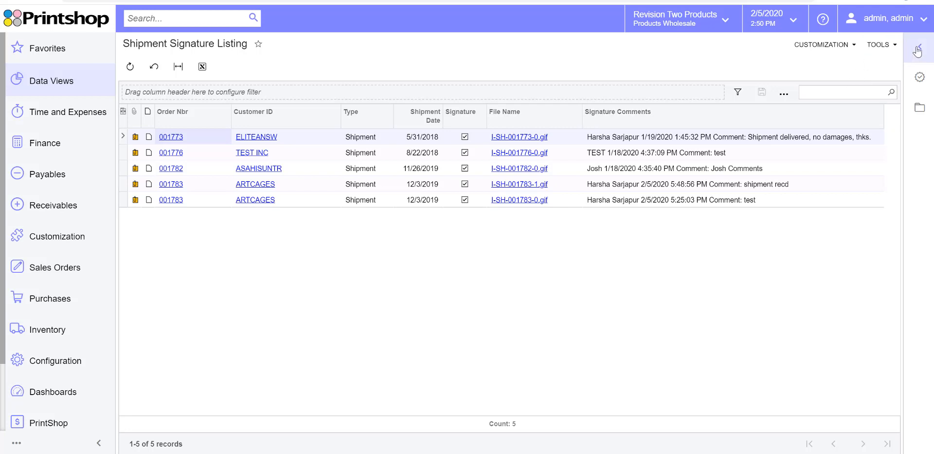
{"action": "left_click", "coordinate": [921, 44]}
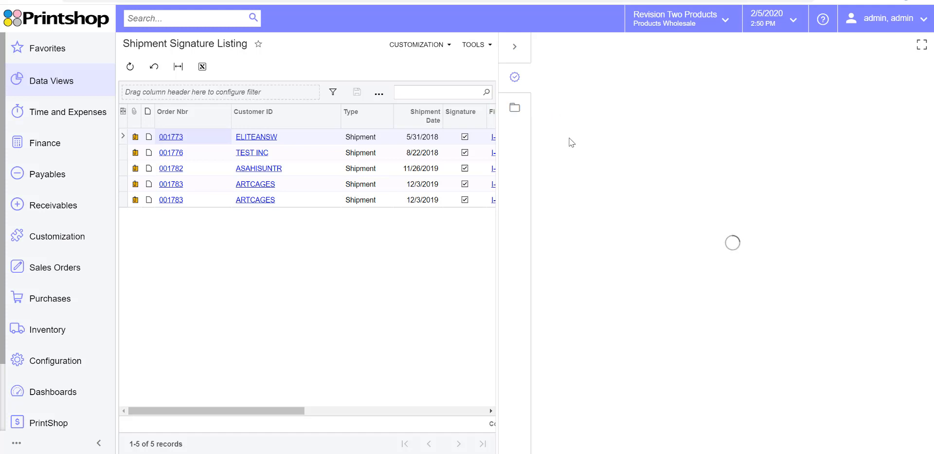
- Preview shipment records and signature file details for shipments 001773 and 001783
{"action": "left_click", "coordinate": [515, 108]}
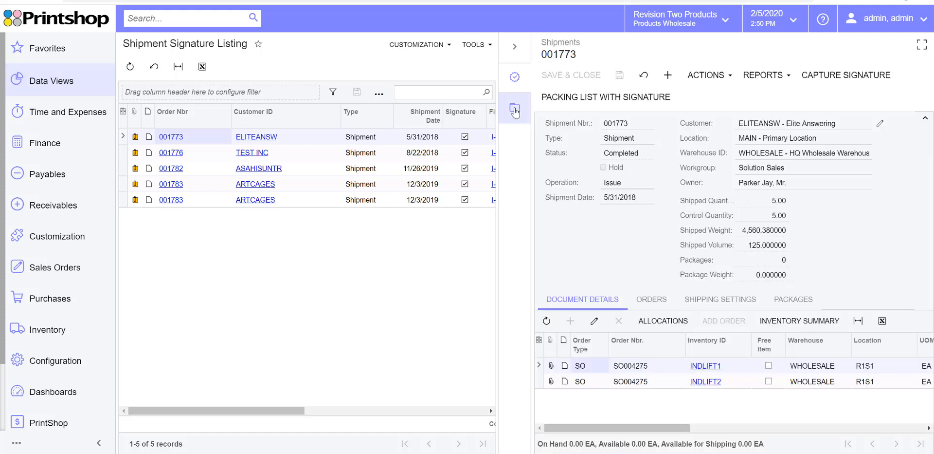
{"action": "left_click", "coordinate": [514, 108]}
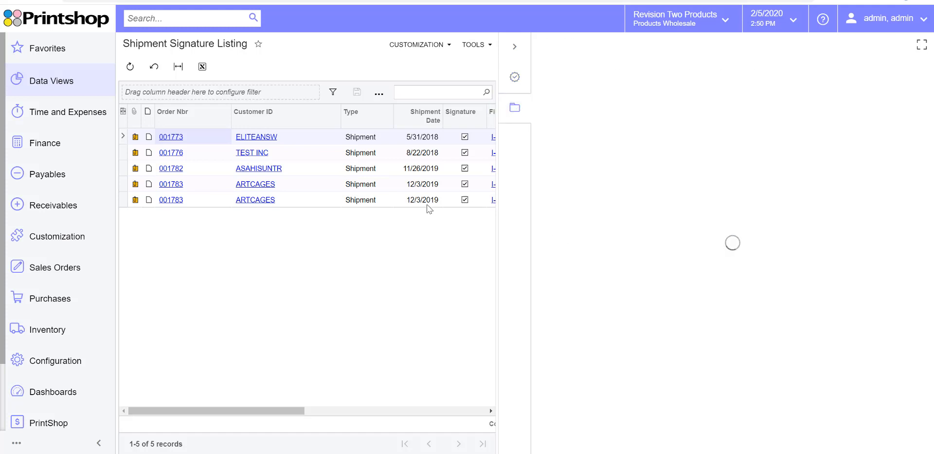
{"action": "left_click", "coordinate": [492, 136]}
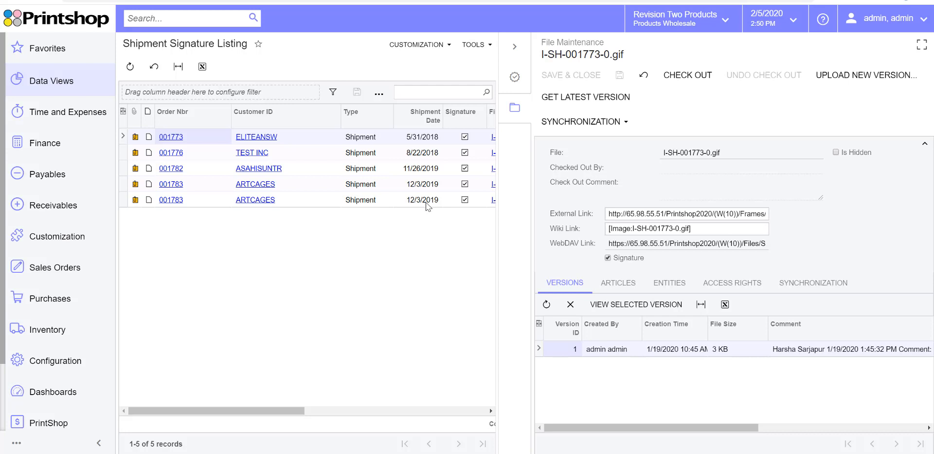
{"action": "left_click", "coordinate": [422, 199]}
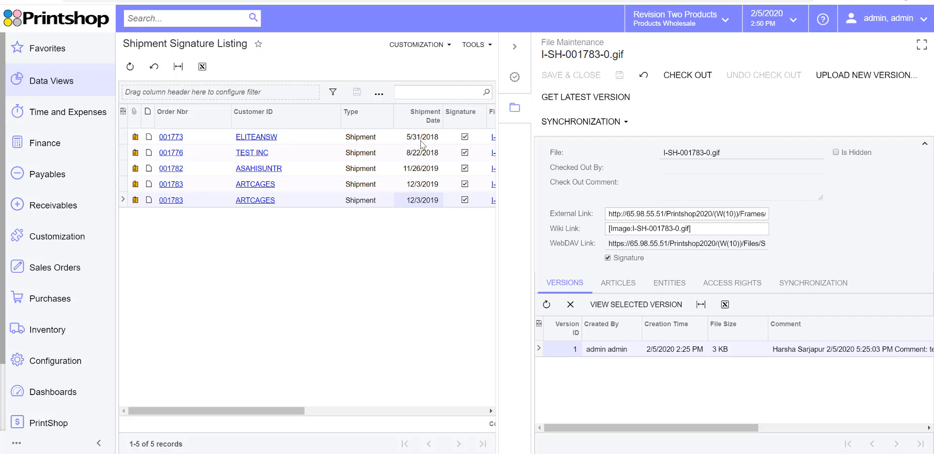
{"action": "mouse_move", "coordinate": [630, 424]}
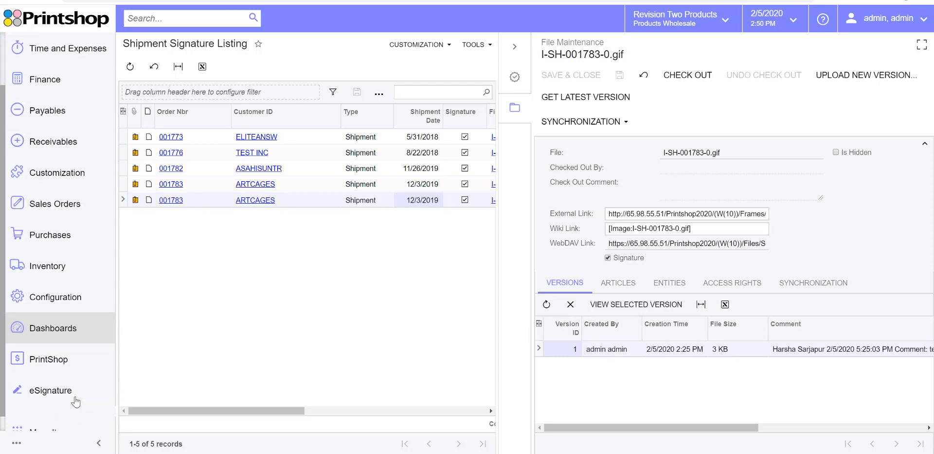
{"action": "left_click", "coordinate": [50, 390]}
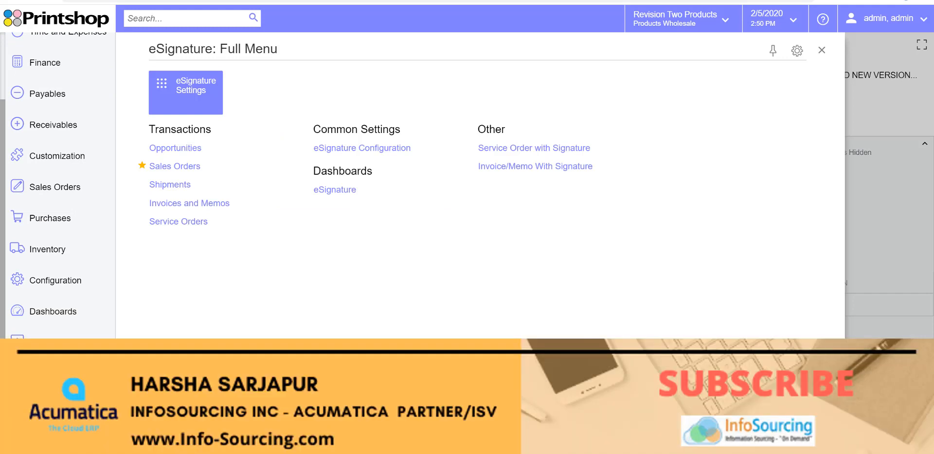